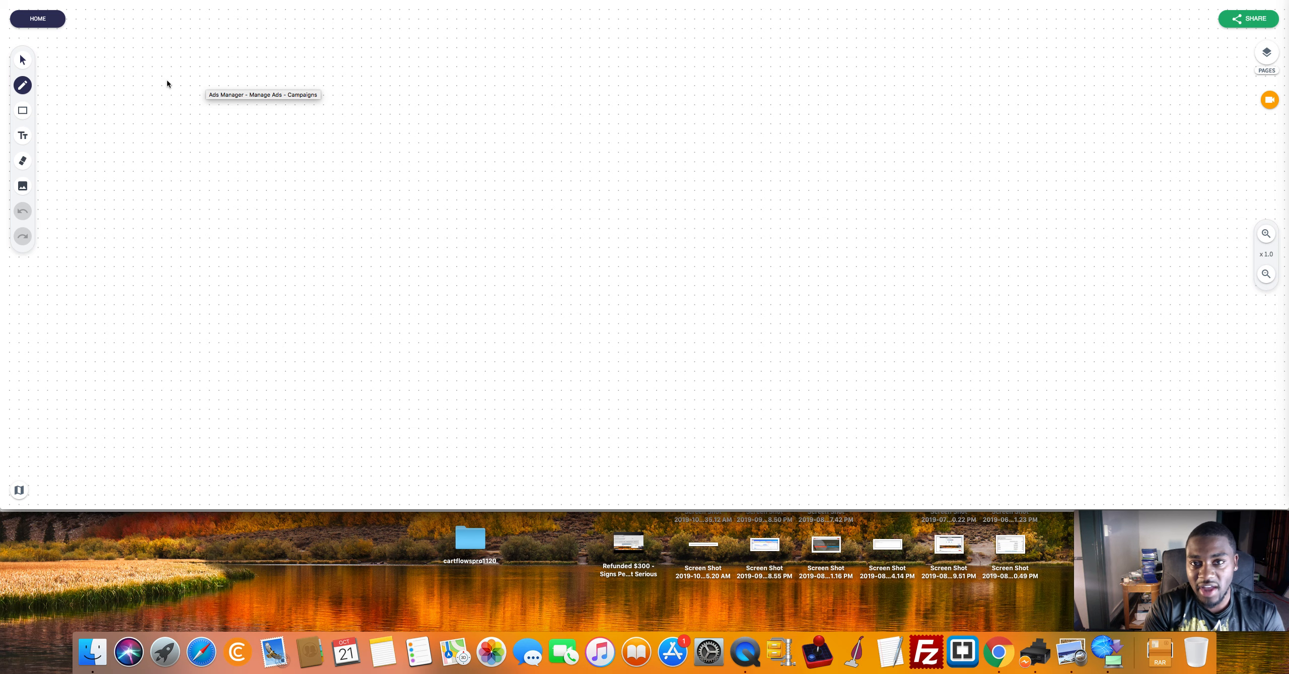
{"action": "mouse_move", "coordinate": [177, 55]}
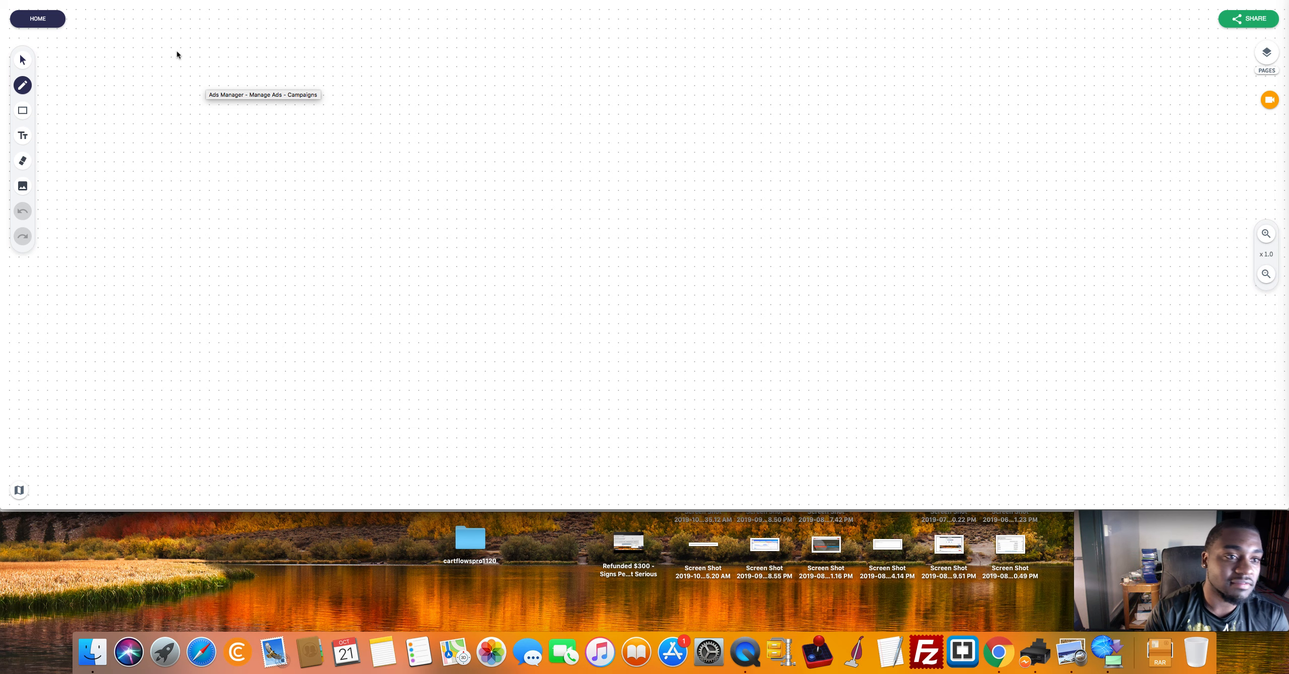
Step: Outline box 1, add a short line to its right, and sketch the second box
{"action": "left_click_drag", "start_coordinate": [132, 43], "coordinate": [243, 156]}
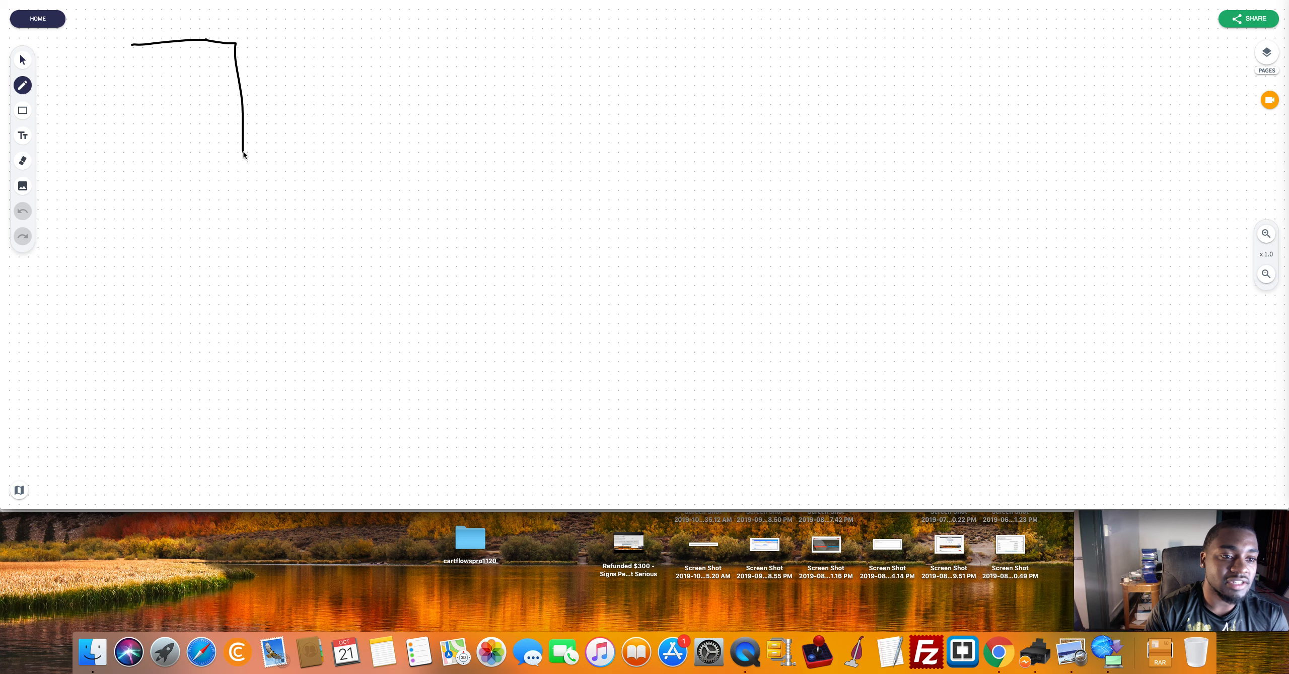
{"action": "left_click_drag", "start_coordinate": [242, 156], "coordinate": [131, 189]}
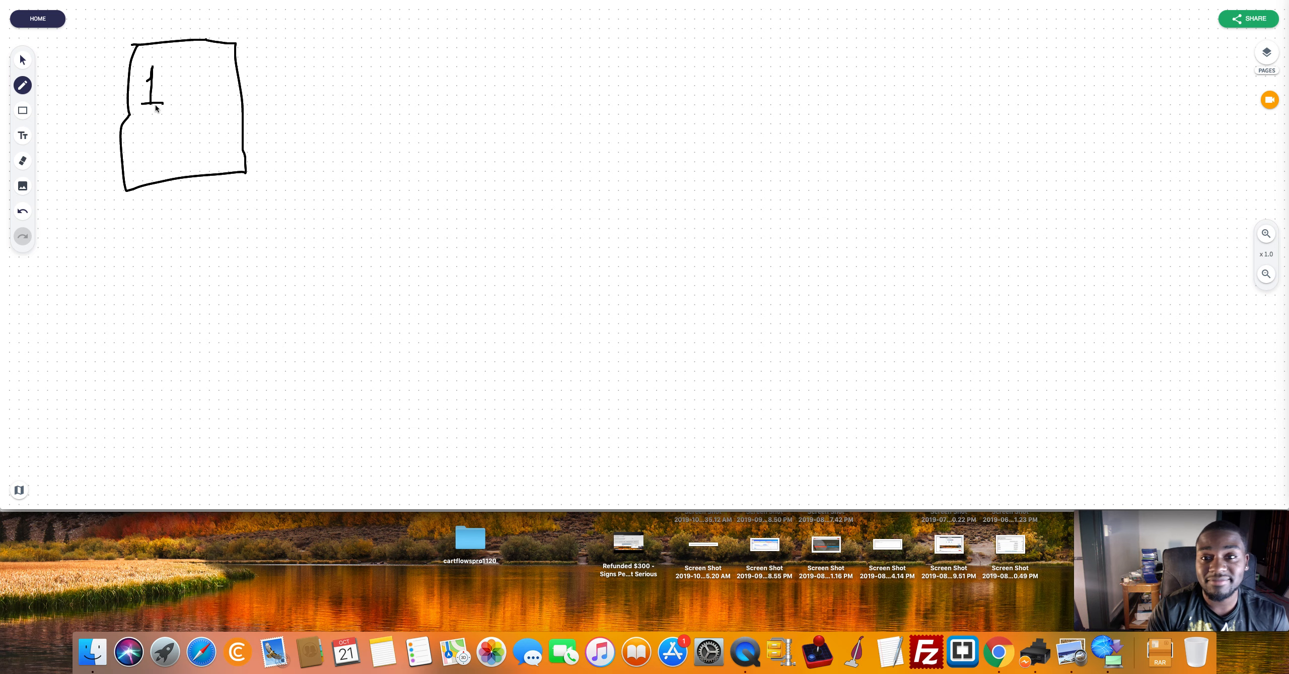
{"action": "left_click_drag", "start_coordinate": [278, 108], "coordinate": [339, 105]}
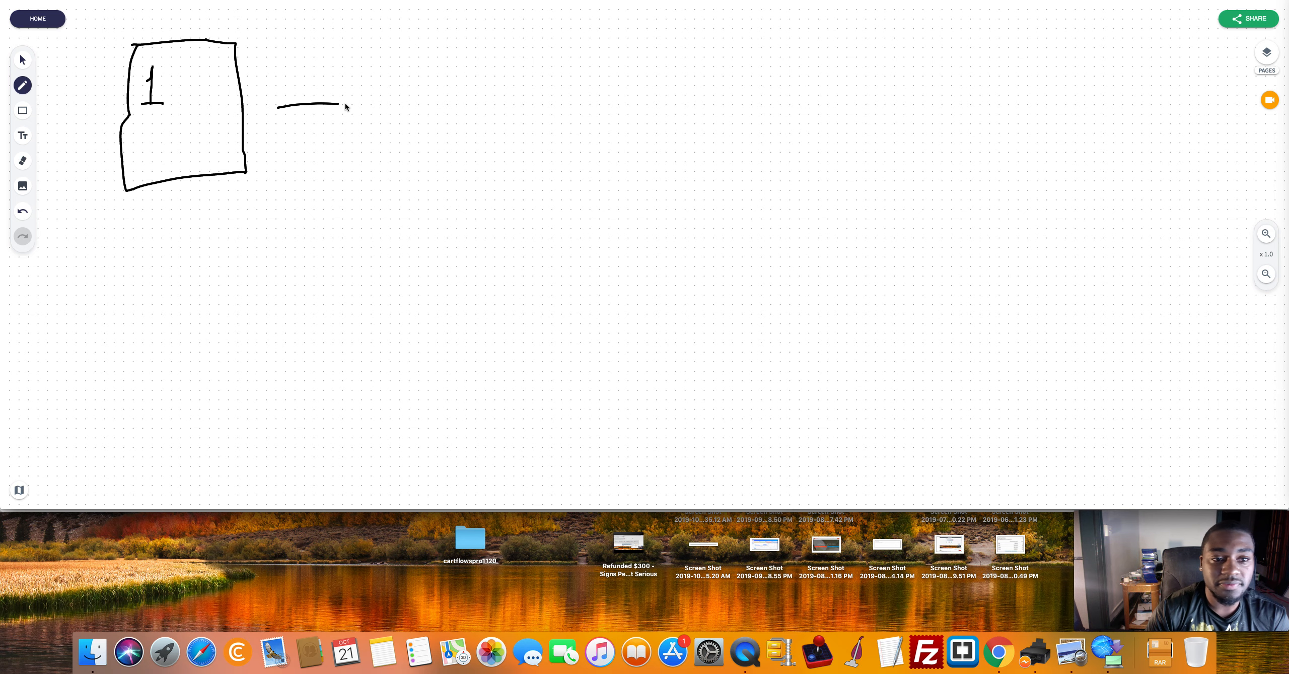
{"action": "left_click_drag", "start_coordinate": [381, 52], "coordinate": [480, 150]}
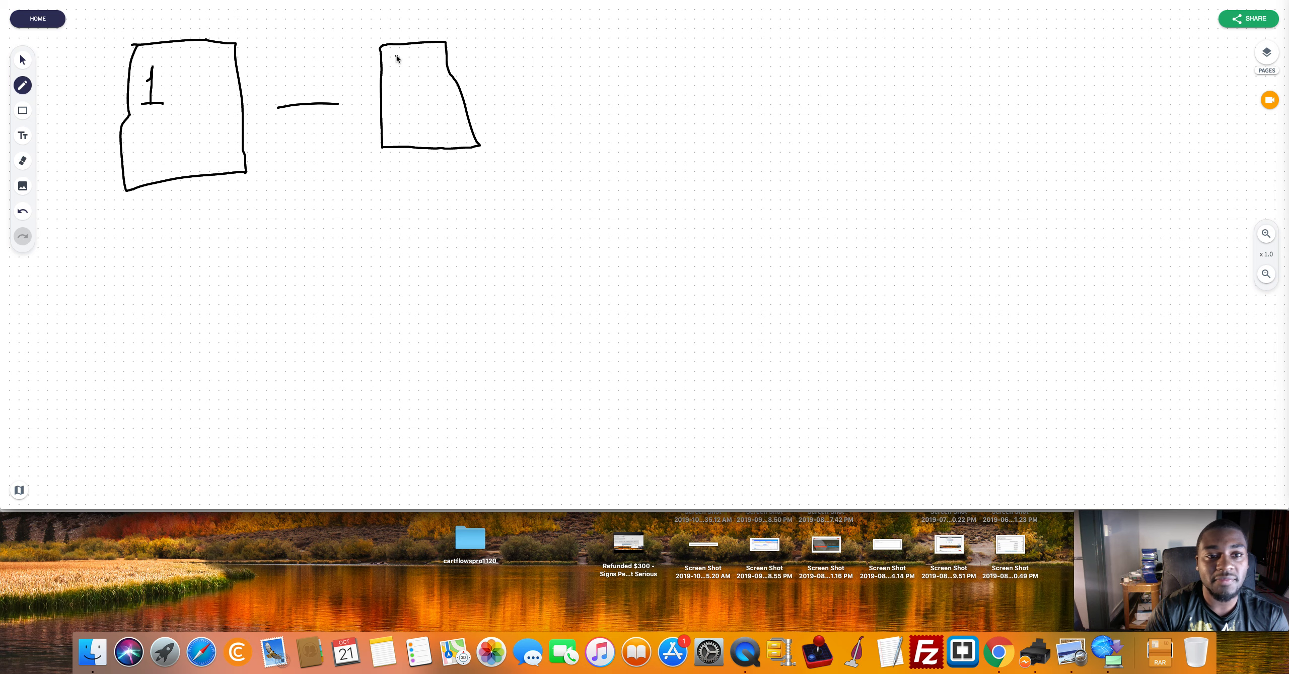
{"action": "left_click_drag", "start_coordinate": [399, 62], "coordinate": [424, 102]}
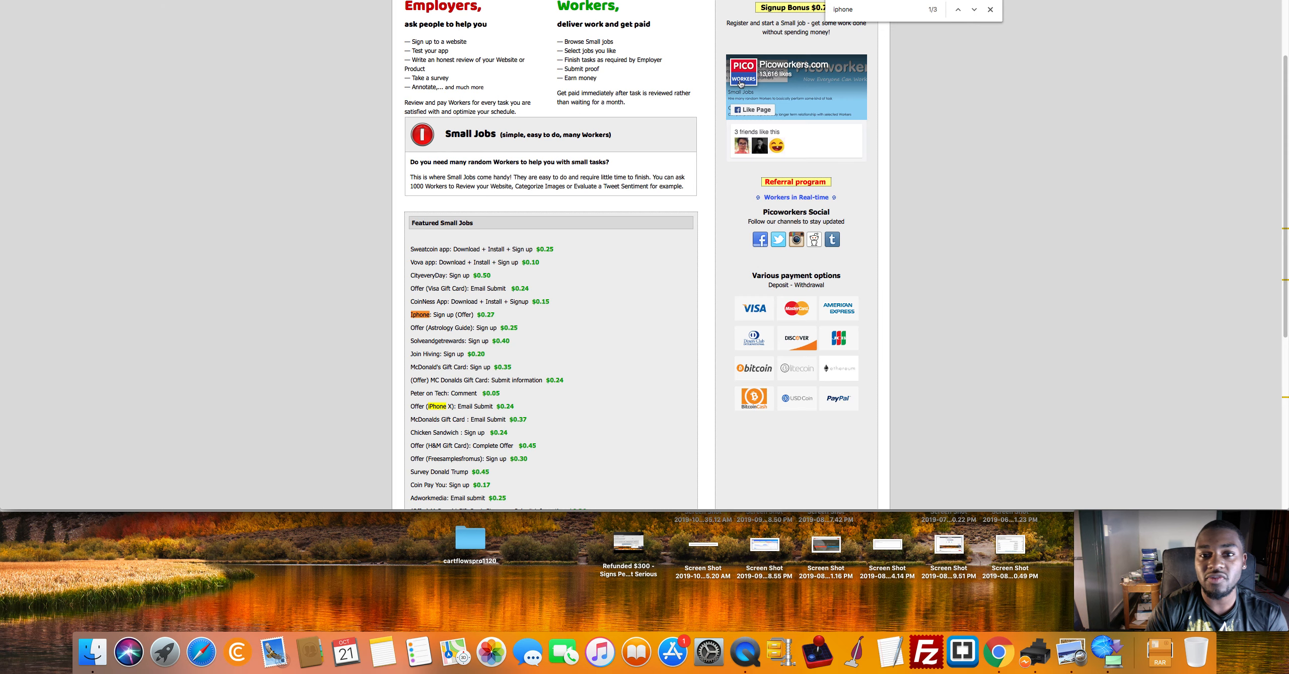
{"action": "mouse_move", "coordinate": [860, 32]}
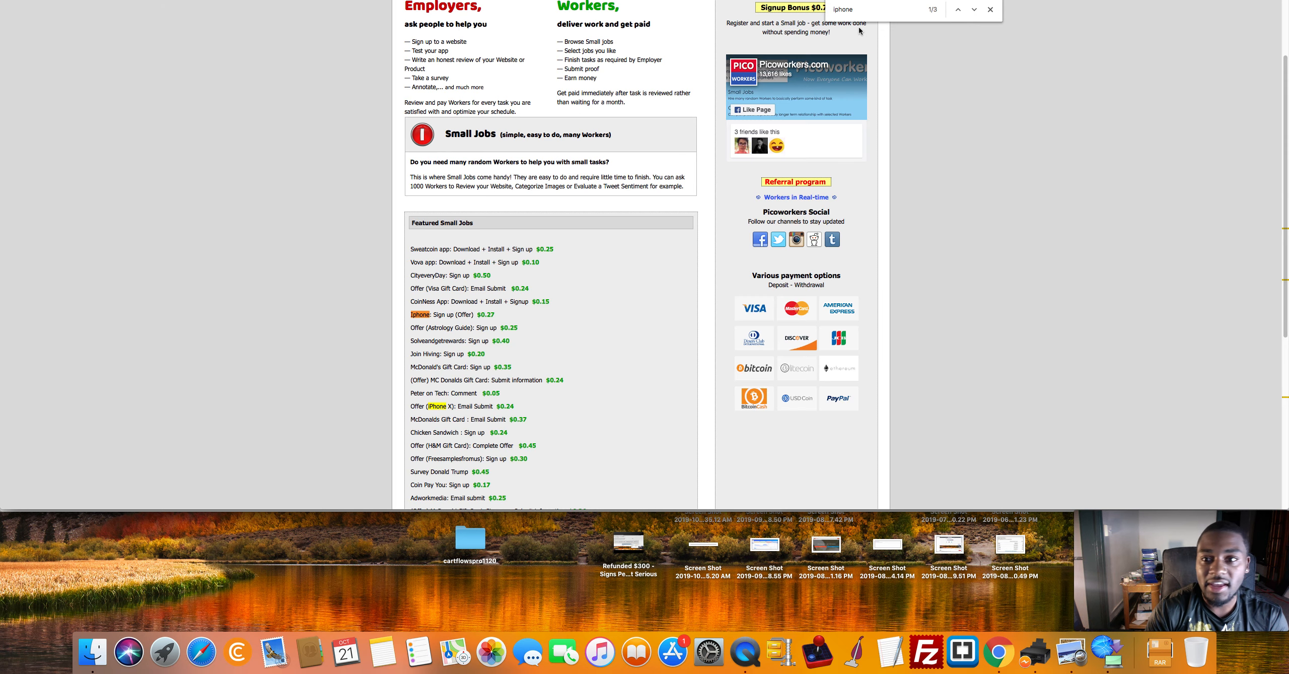
{"action": "mouse_move", "coordinate": [1145, 89]}
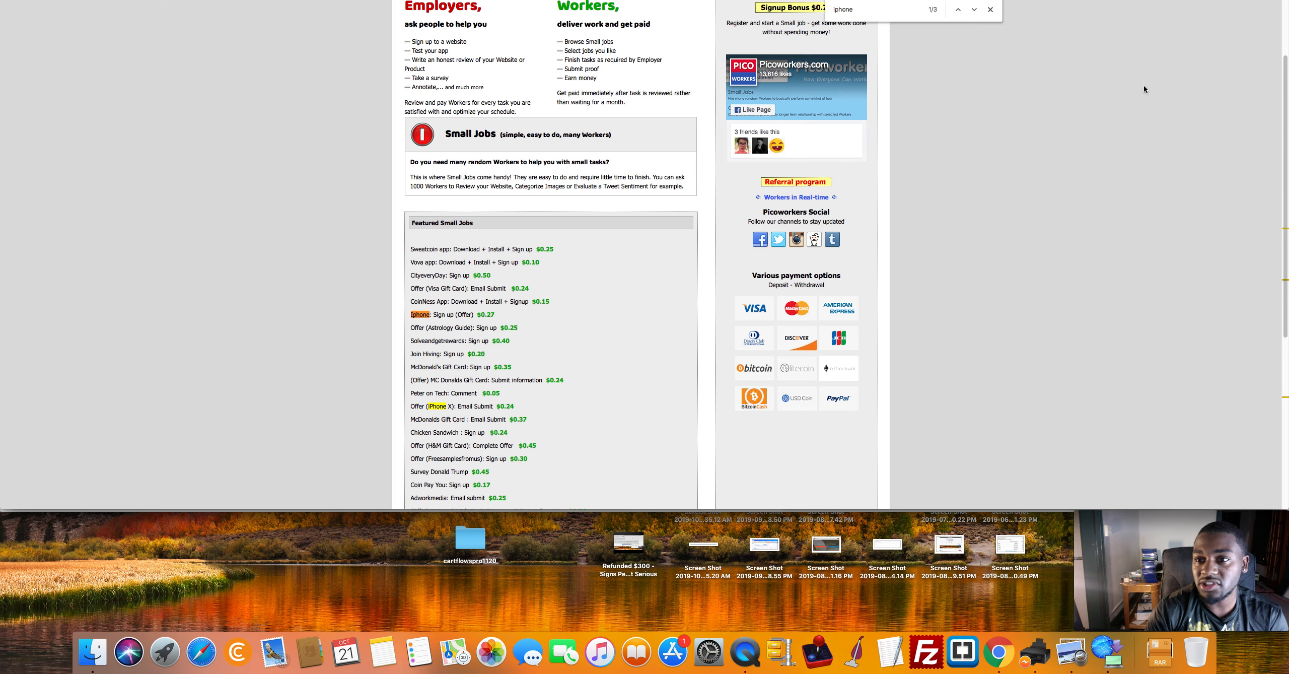
Step: Scroll the Picoworkers Featured Small Jobs list with the 'iphone' offers highlighted
{"action": "scroll", "scroll_direction": "down", "scroll_amount": 3}
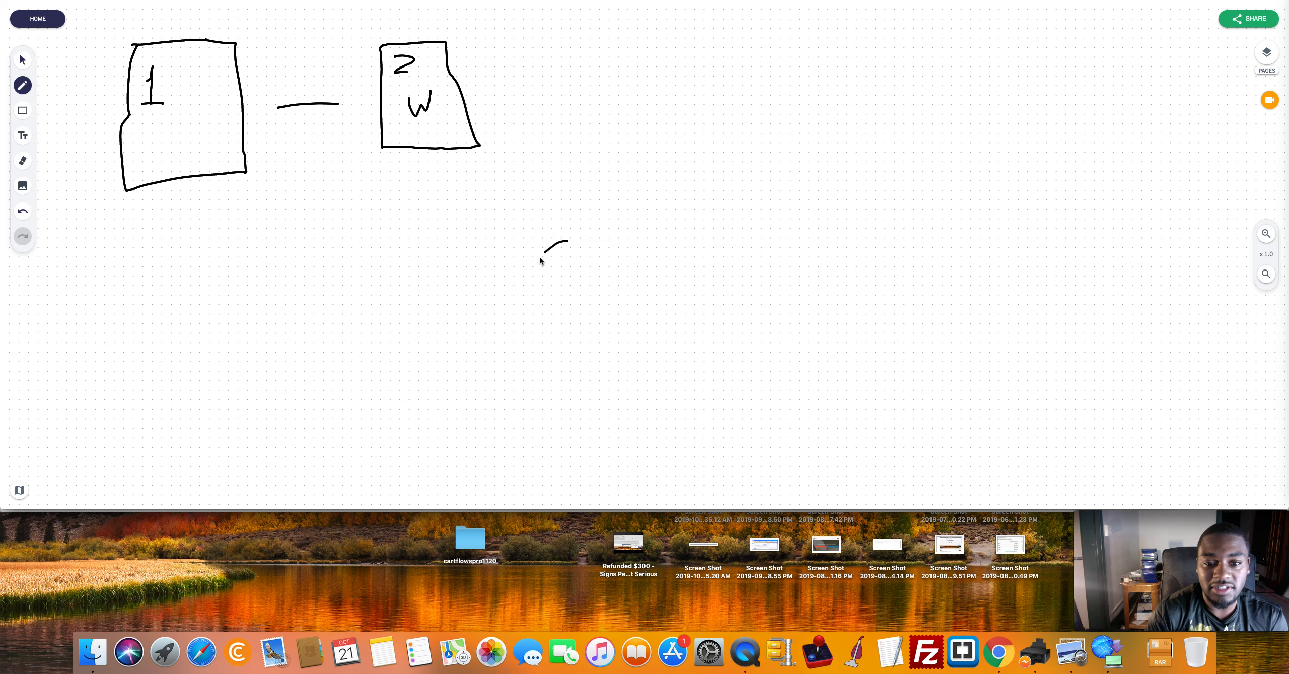
Step: Draw a stick person branching up to offer A, leading to a person with a dollar sign
{"action": "left_click_drag", "start_coordinate": [551, 251], "coordinate": [547, 328]}
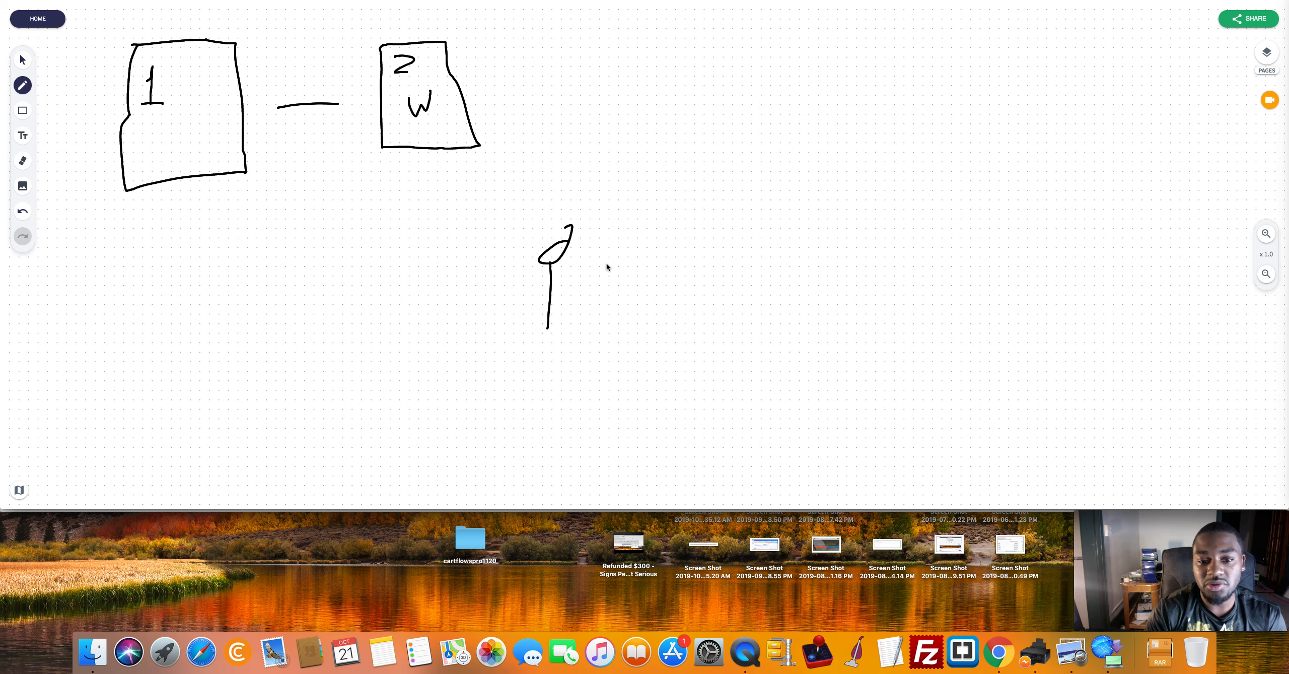
{"action": "left_click_drag", "start_coordinate": [580, 271], "coordinate": [705, 195]}
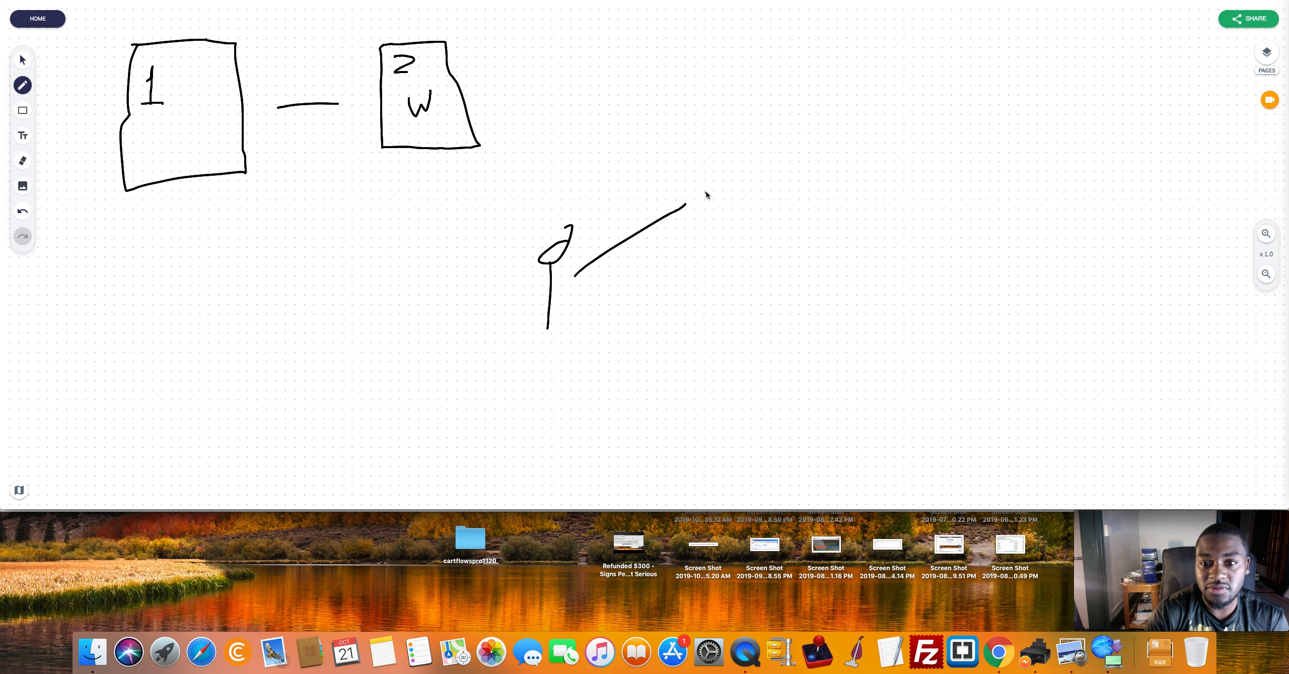
{"action": "left_click_drag", "start_coordinate": [709, 189], "coordinate": [731, 152]}
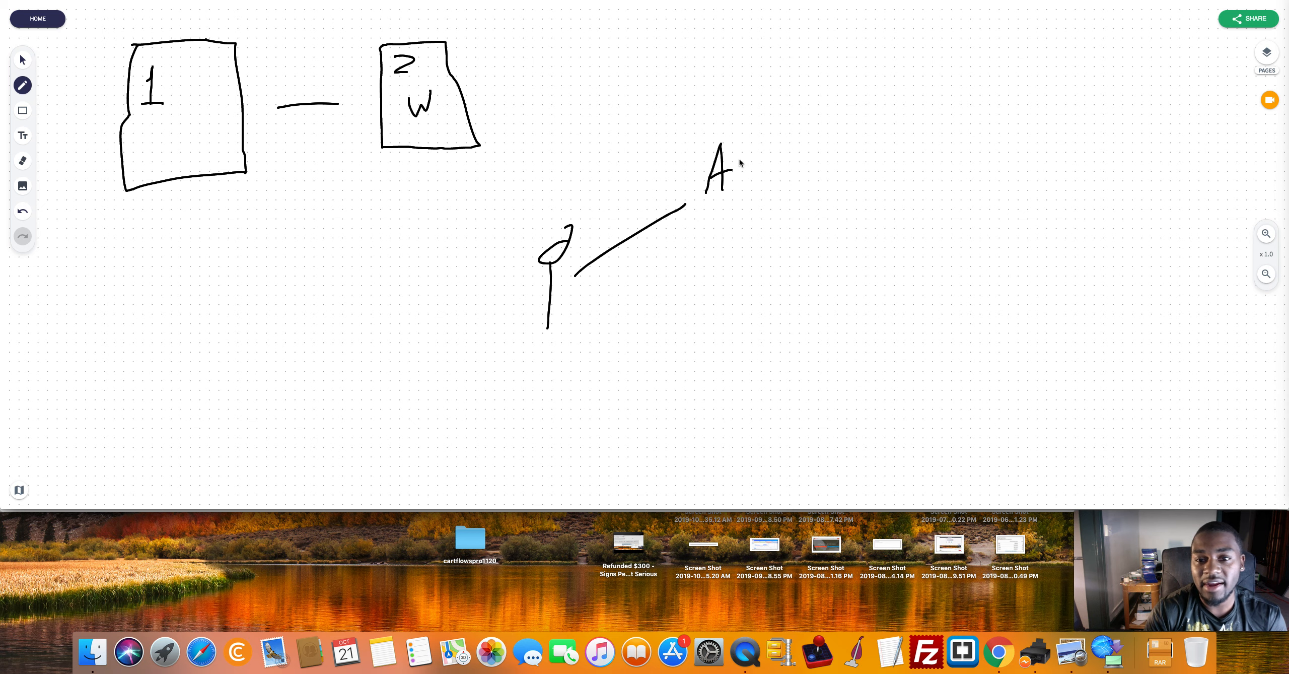
{"action": "left_click_drag", "start_coordinate": [744, 159], "coordinate": [860, 153]}
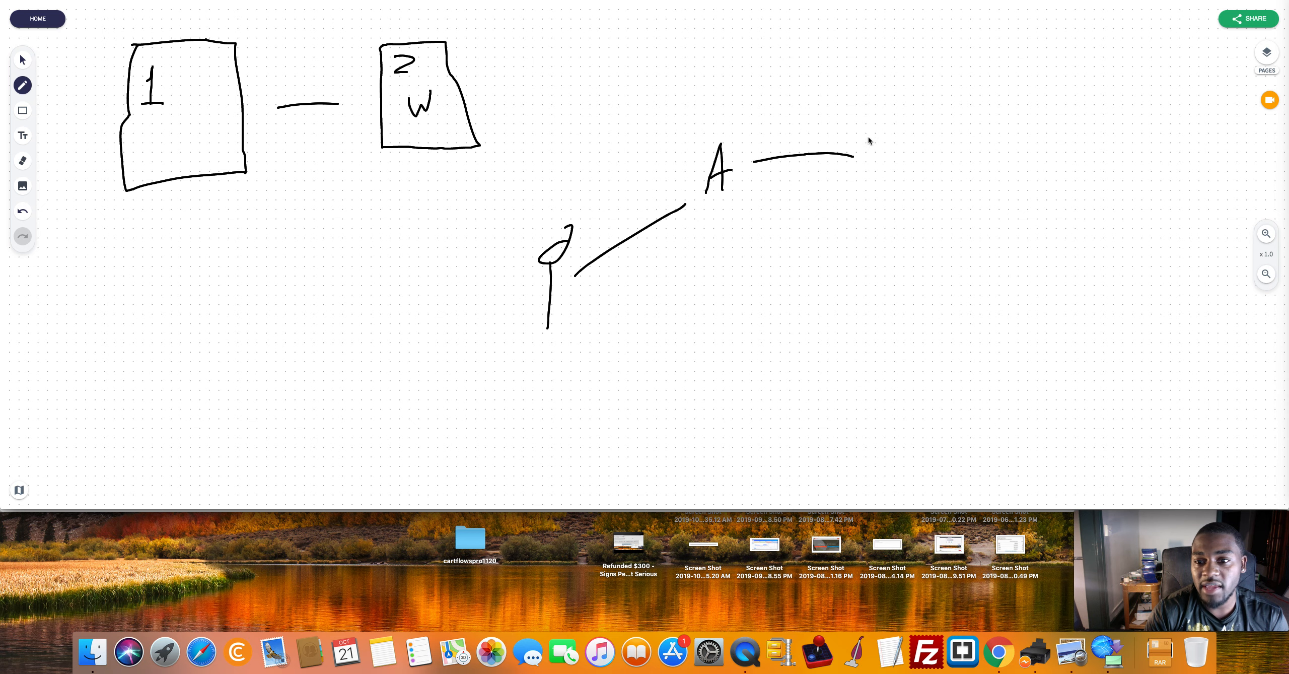
{"action": "left_click_drag", "start_coordinate": [863, 144], "coordinate": [867, 198]}
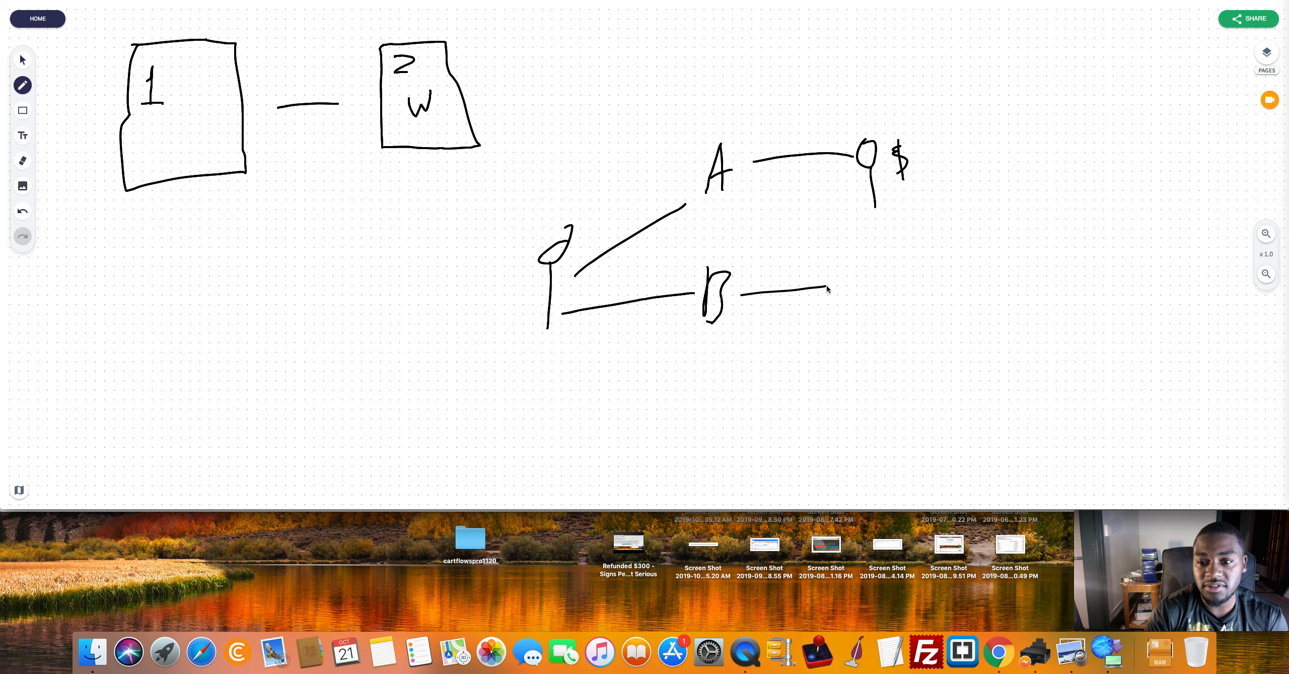
Step: Add a person with a dash on the B branch and a lower branch ending in a small box
{"action": "left_click_drag", "start_coordinate": [822, 287], "coordinate": [879, 283]}
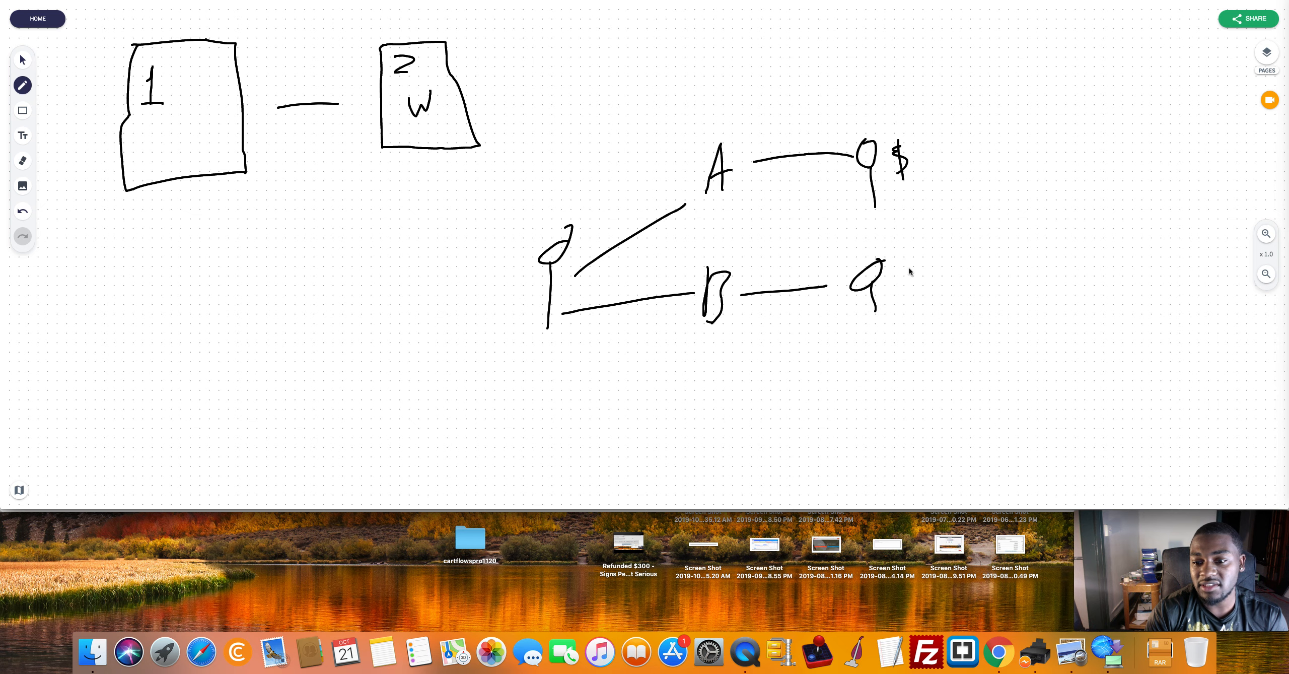
{"action": "left_click_drag", "start_coordinate": [905, 279], "coordinate": [929, 279]}
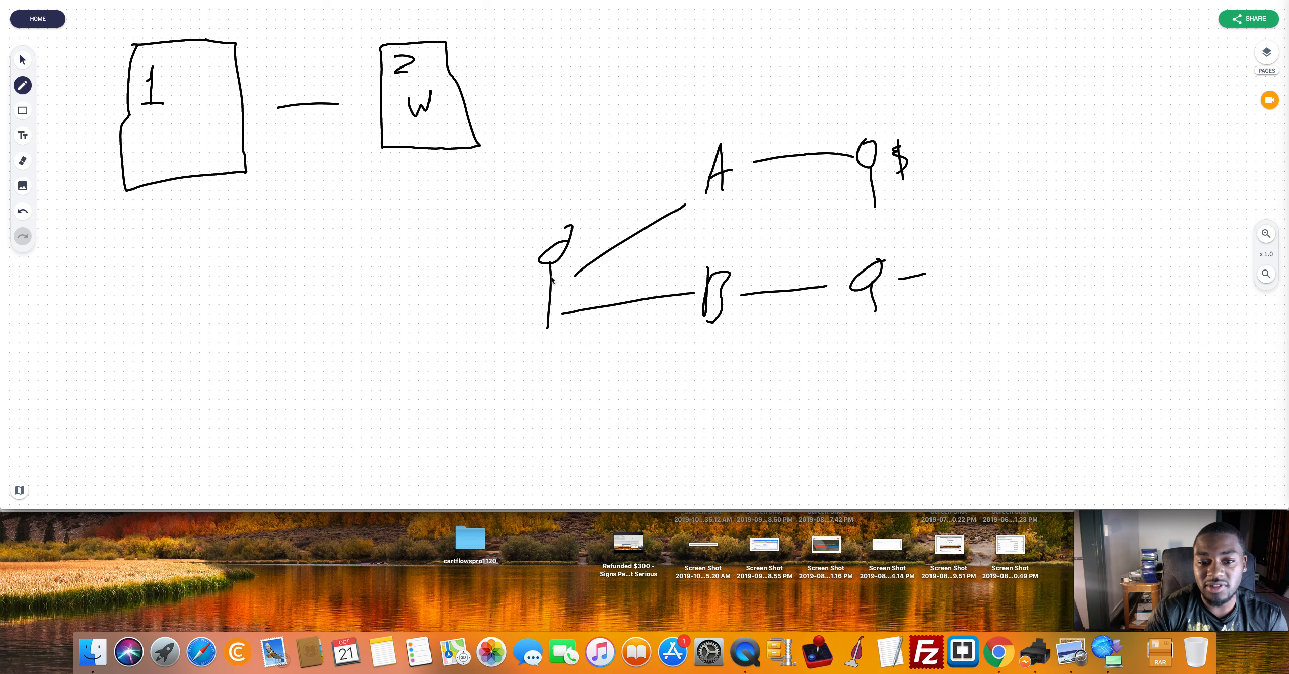
{"action": "left_click_drag", "start_coordinate": [544, 280], "coordinate": [736, 343]}
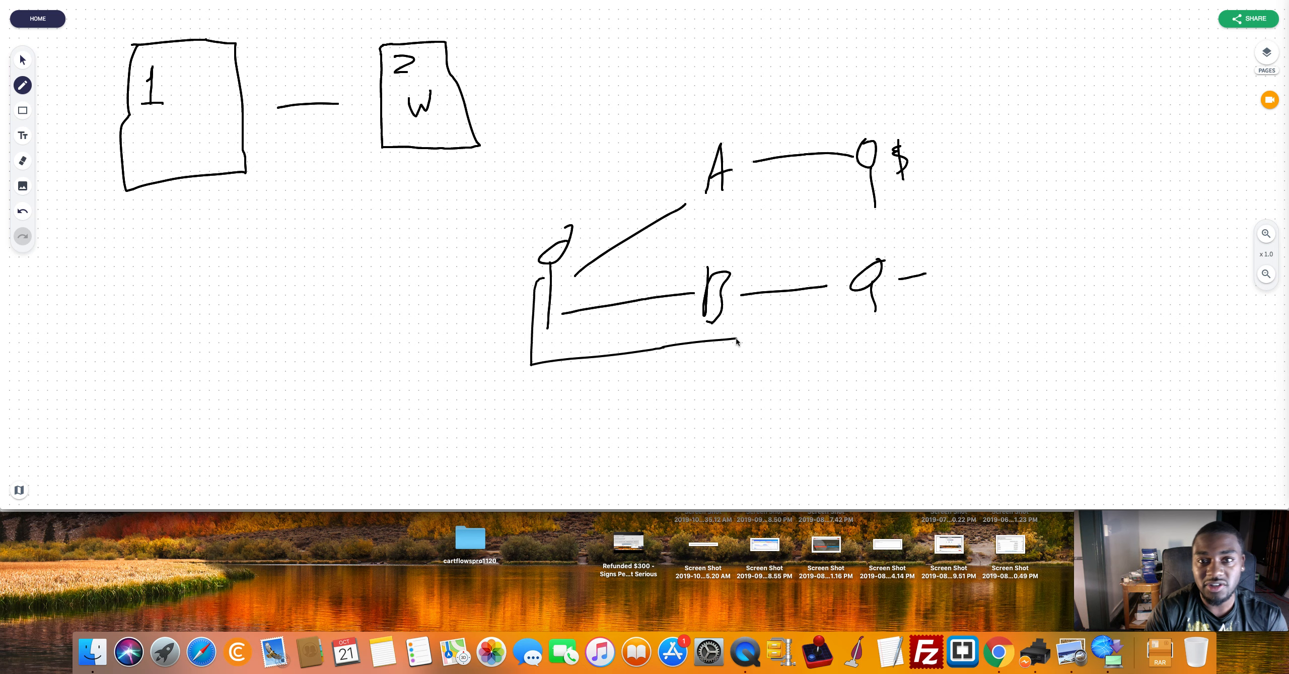
{"action": "left_click_drag", "start_coordinate": [735, 344], "coordinate": [816, 313]}
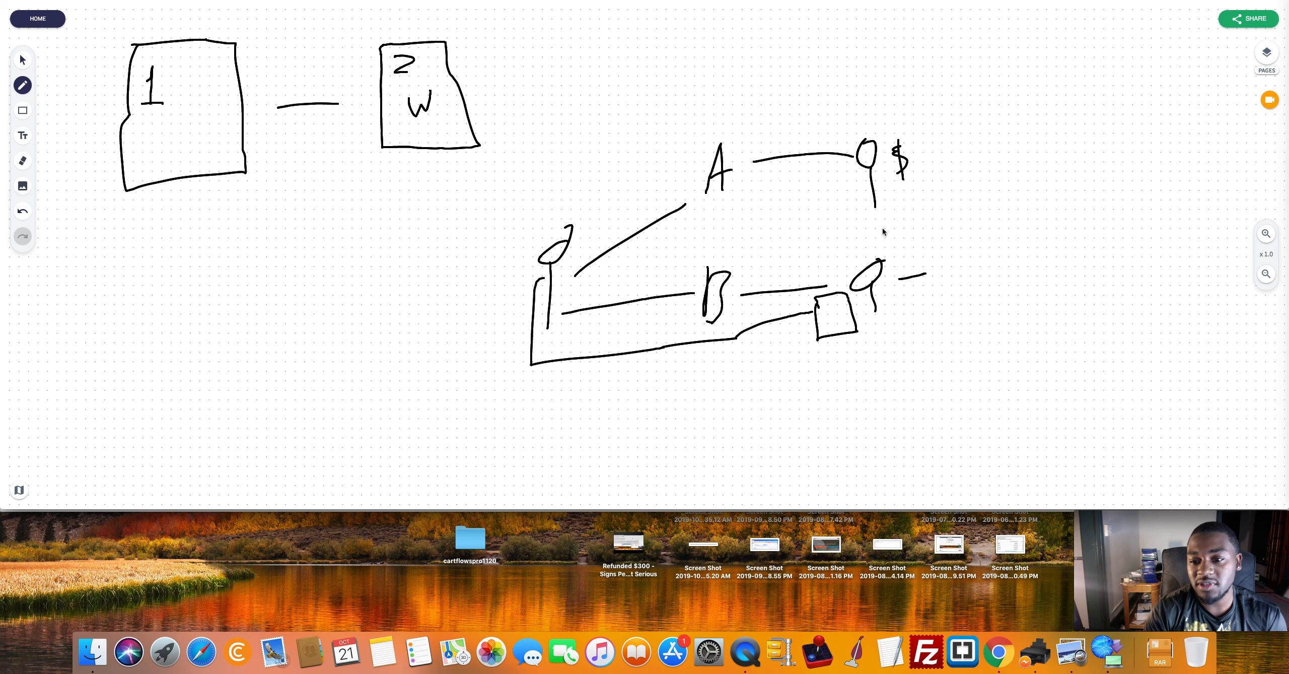
{"action": "left_click_drag", "start_coordinate": [880, 242], "coordinate": [901, 230]}
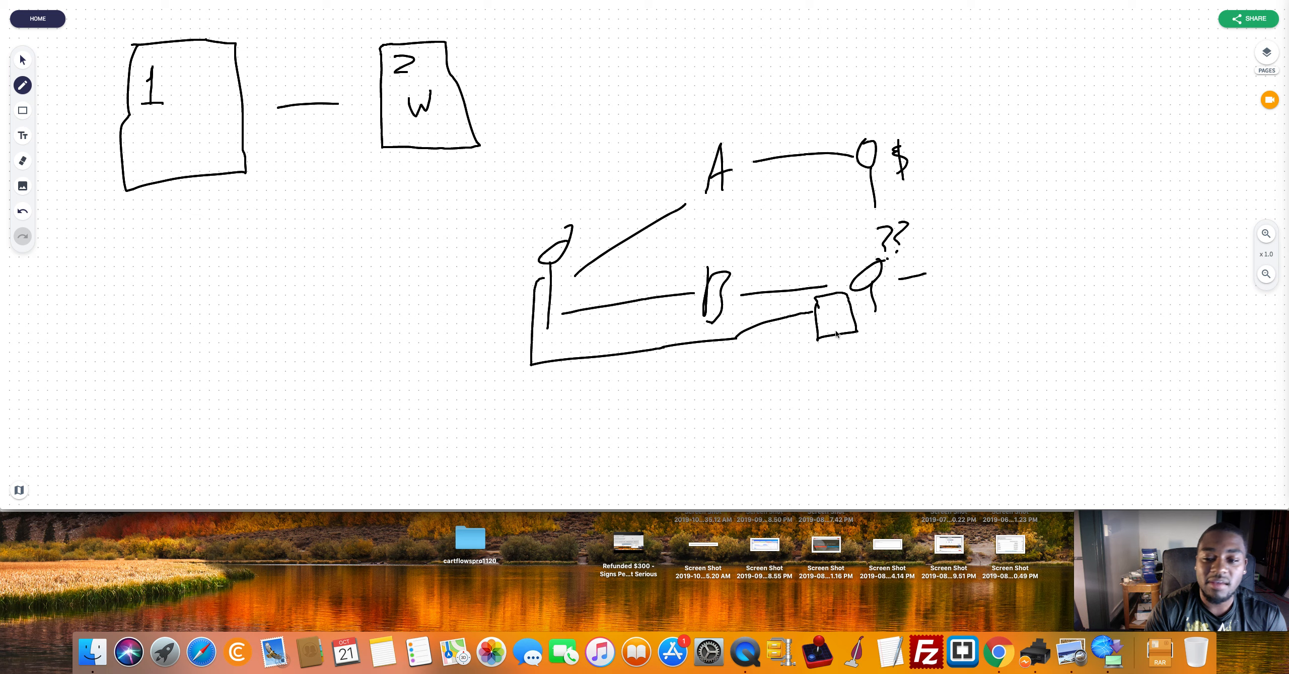
{"action": "mouse_move", "coordinate": [865, 322]}
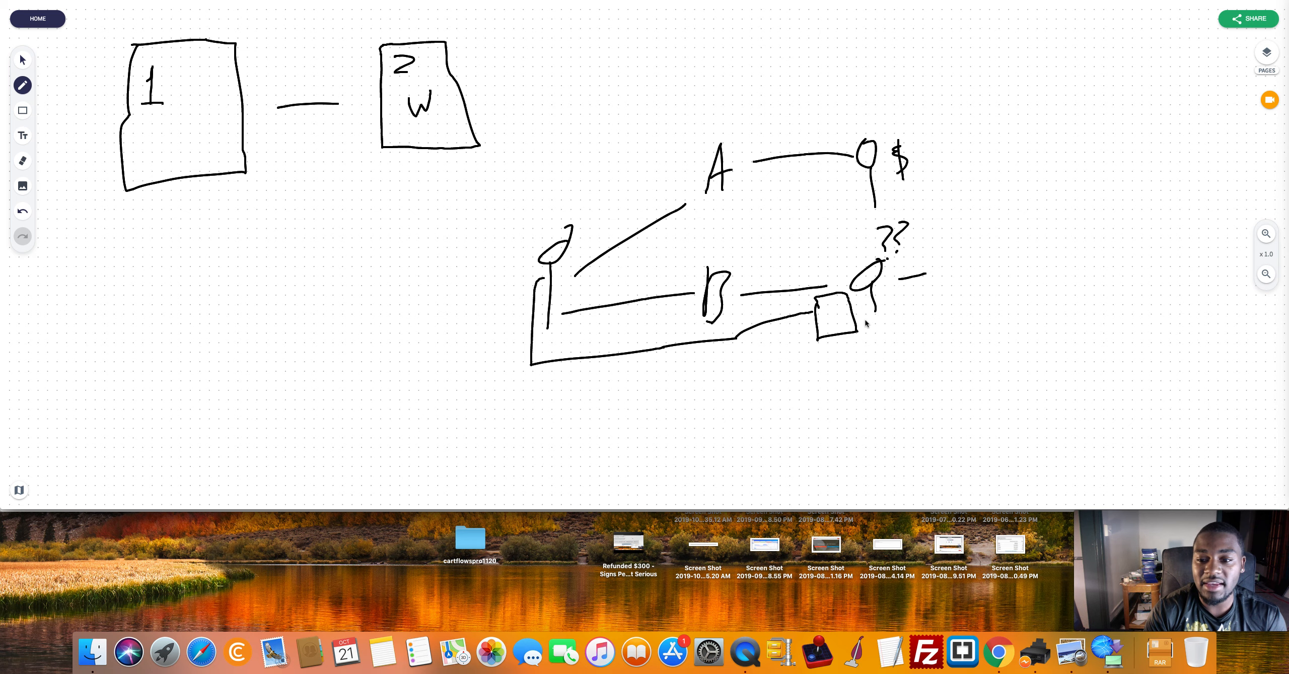
{"action": "mouse_move", "coordinate": [657, 300]}
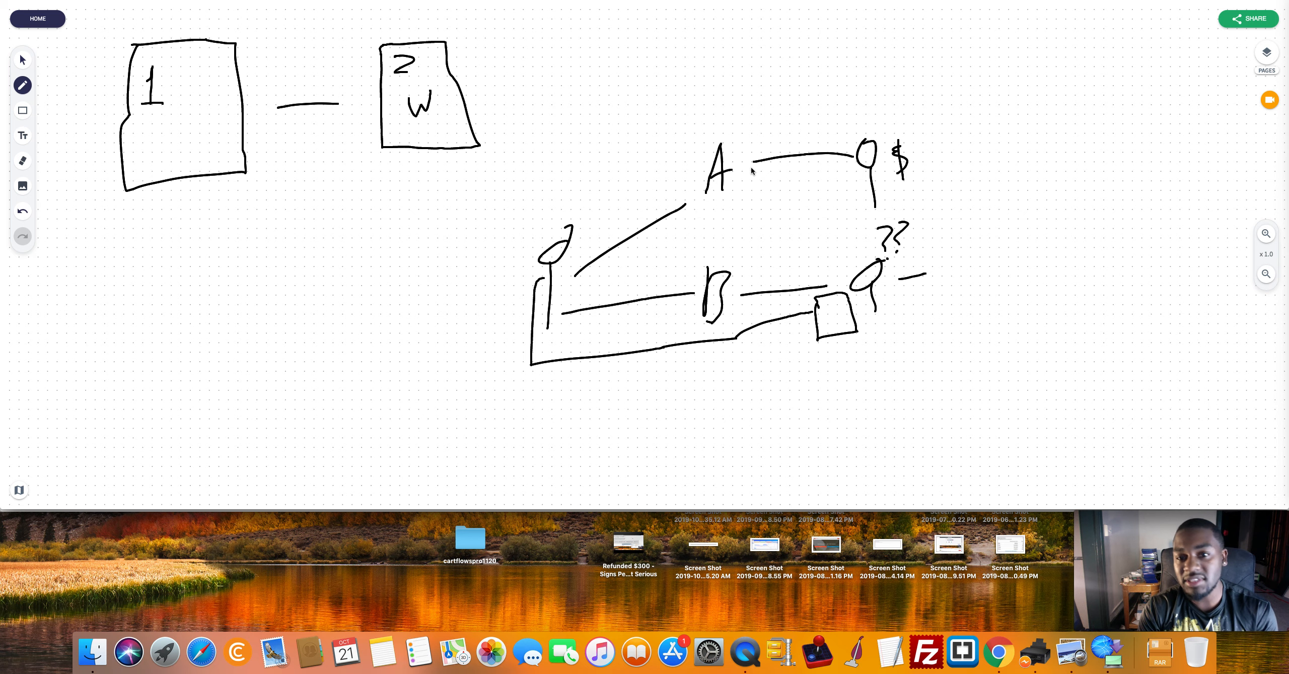
{"action": "mouse_move", "coordinate": [670, 216]}
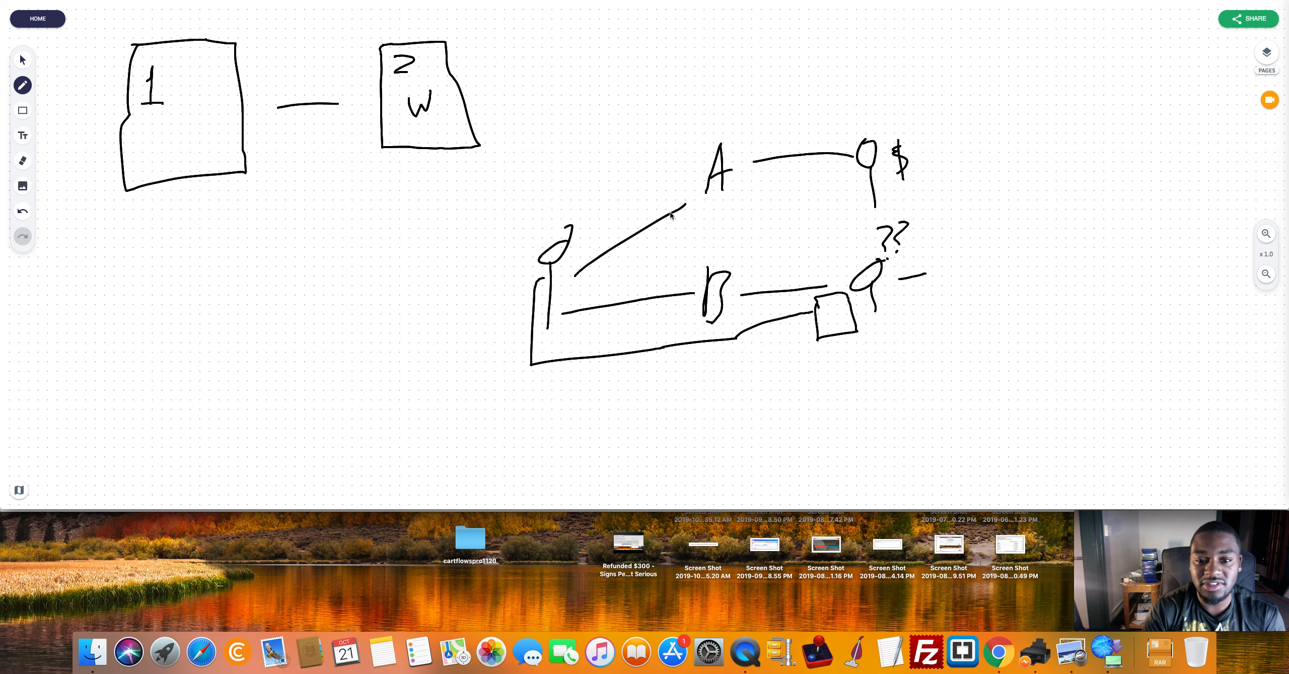
{"action": "left_click_drag", "start_coordinate": [374, 218], "coordinate": [374, 361]}
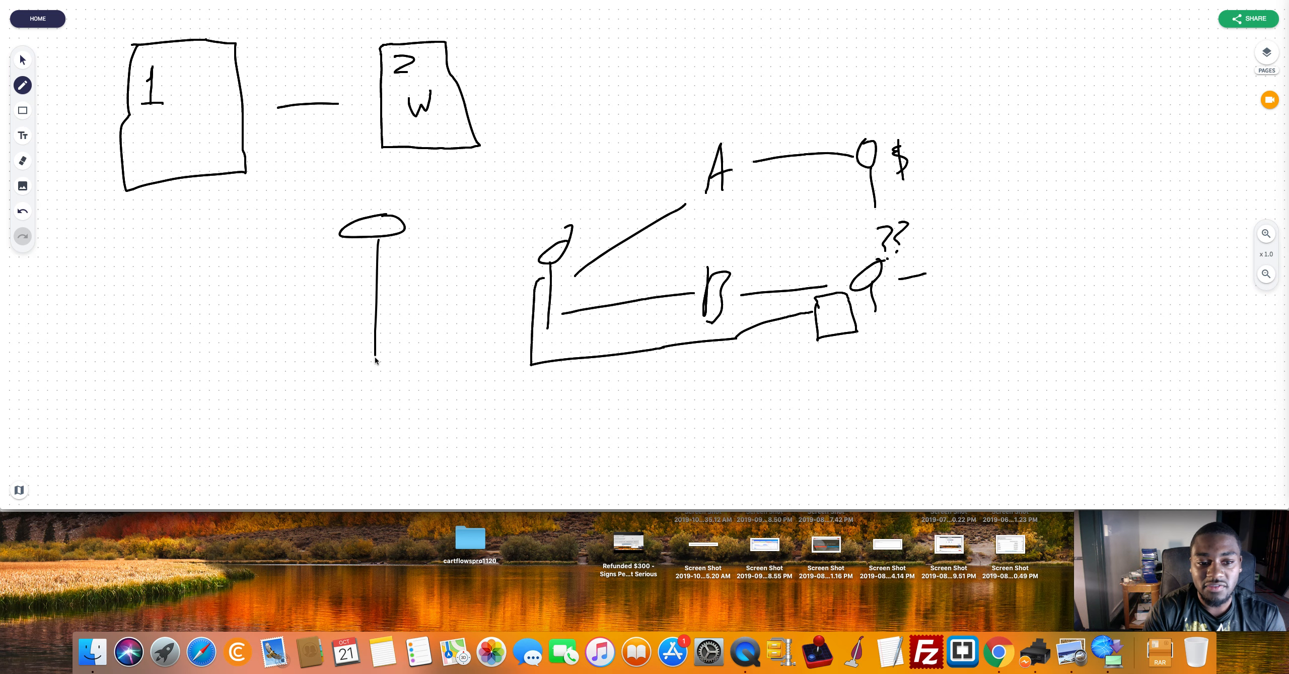
{"action": "left_click_drag", "start_coordinate": [403, 271], "coordinate": [506, 267]}
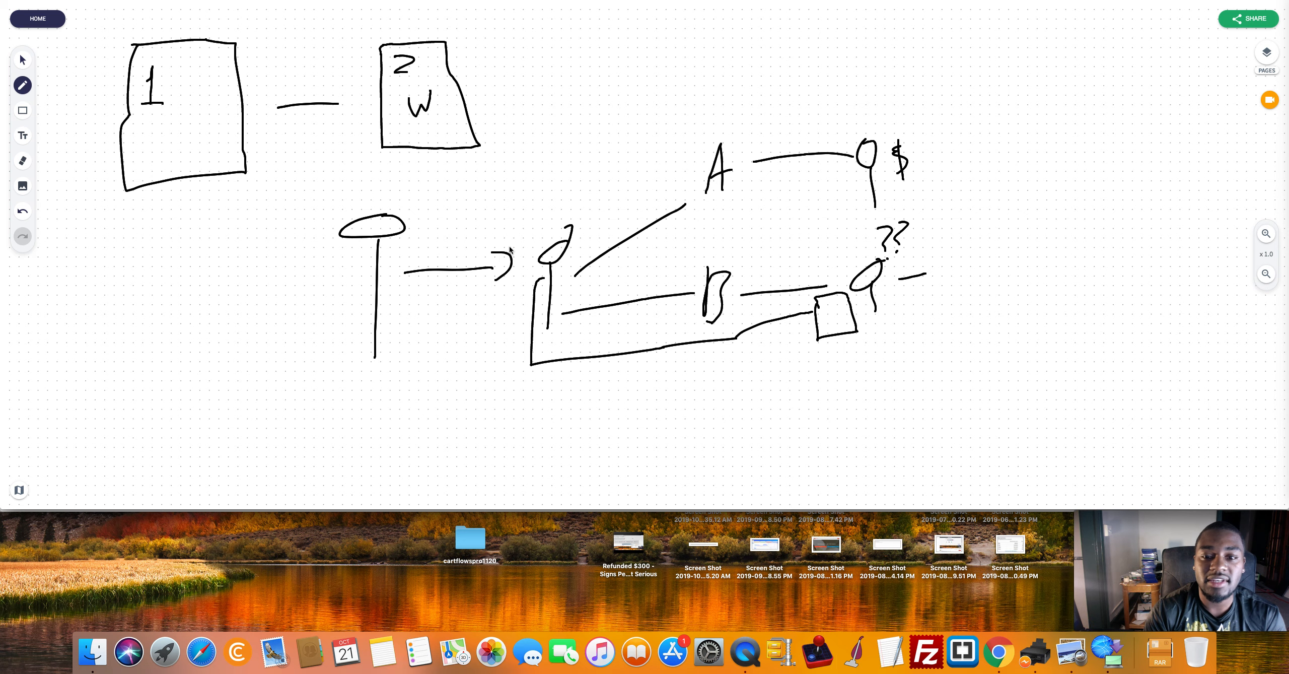
{"action": "left_click_drag", "start_coordinate": [551, 373], "coordinate": [575, 391]}
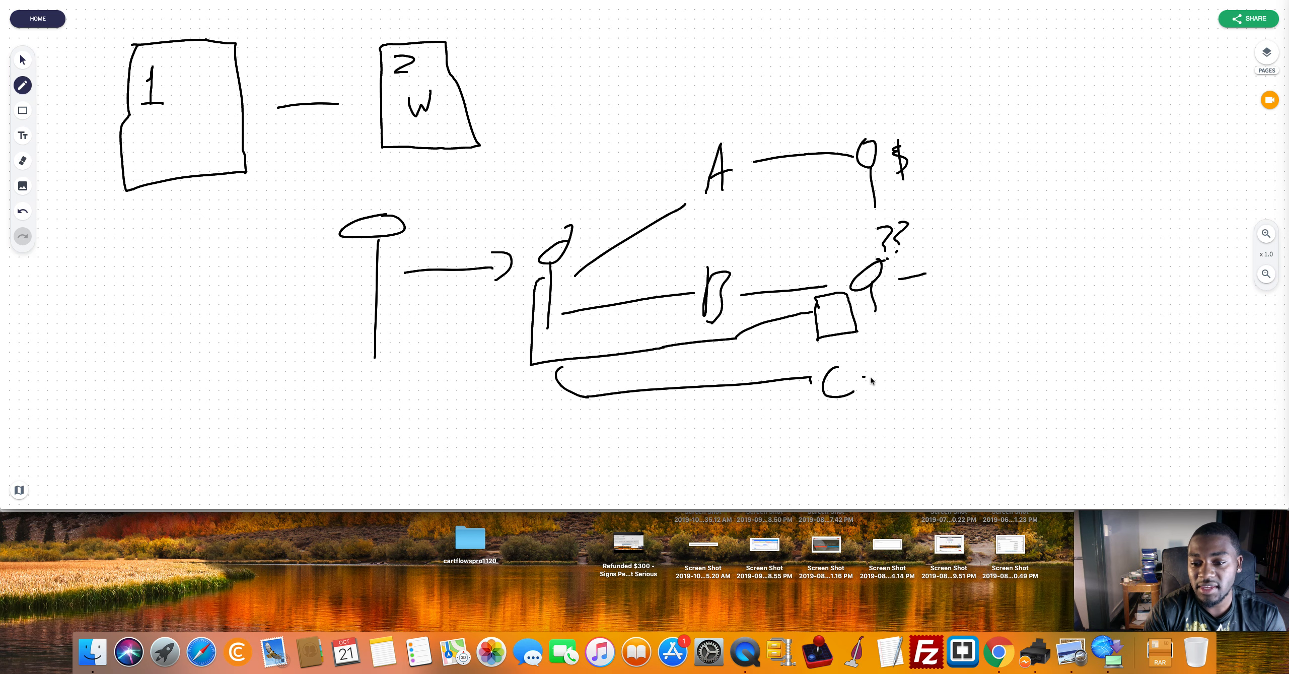
{"action": "left_click_drag", "start_coordinate": [867, 378], "coordinate": [925, 403]}
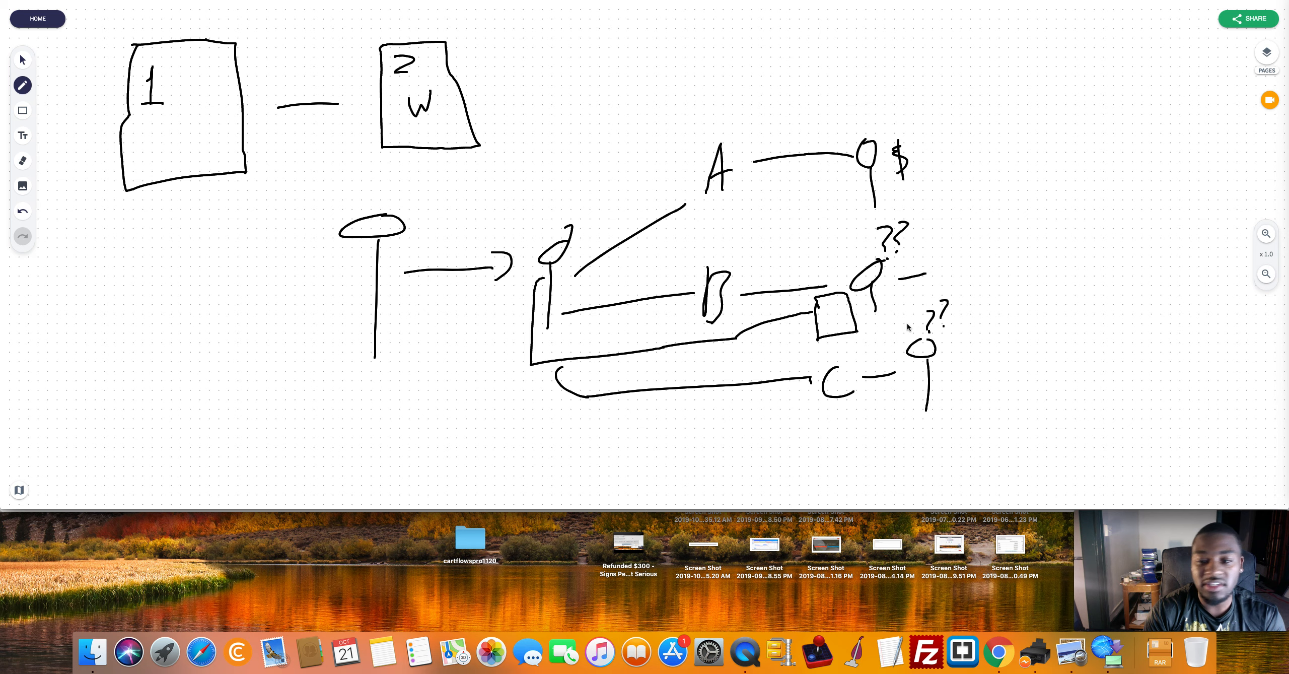
{"action": "mouse_move", "coordinate": [913, 392]}
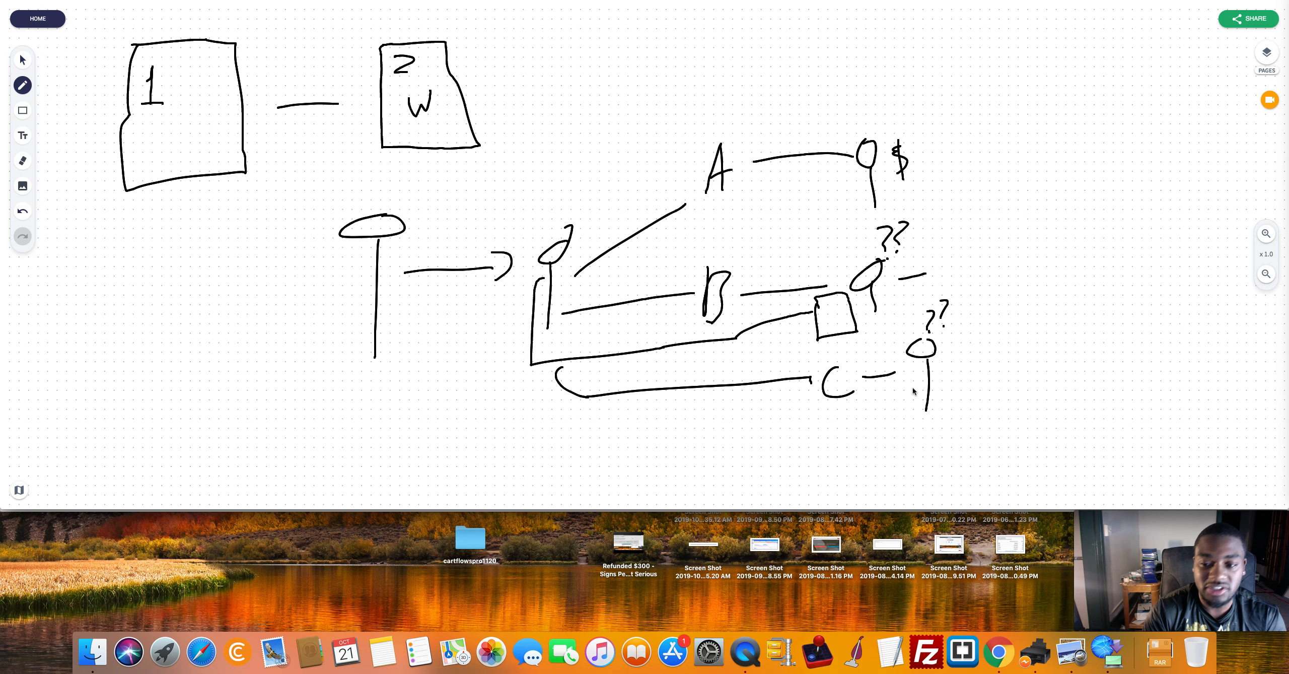
{"action": "mouse_move", "coordinate": [789, 380]}
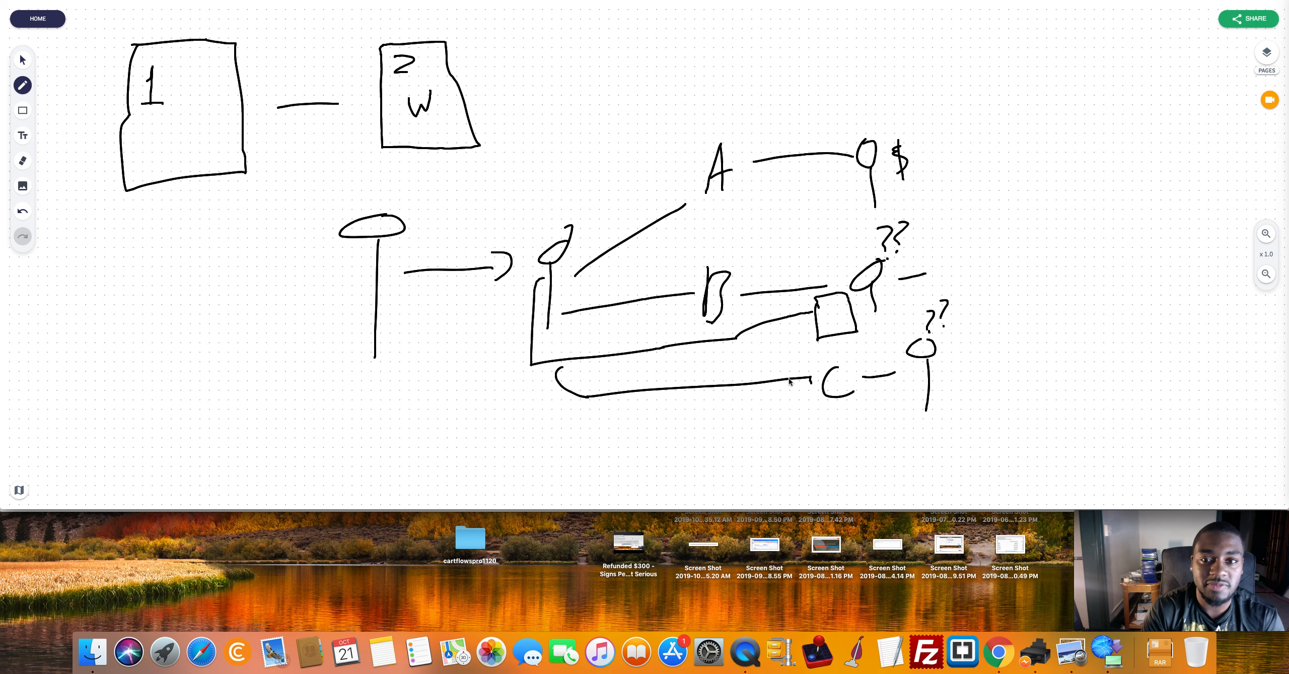
{"action": "mouse_move", "coordinate": [561, 289]}
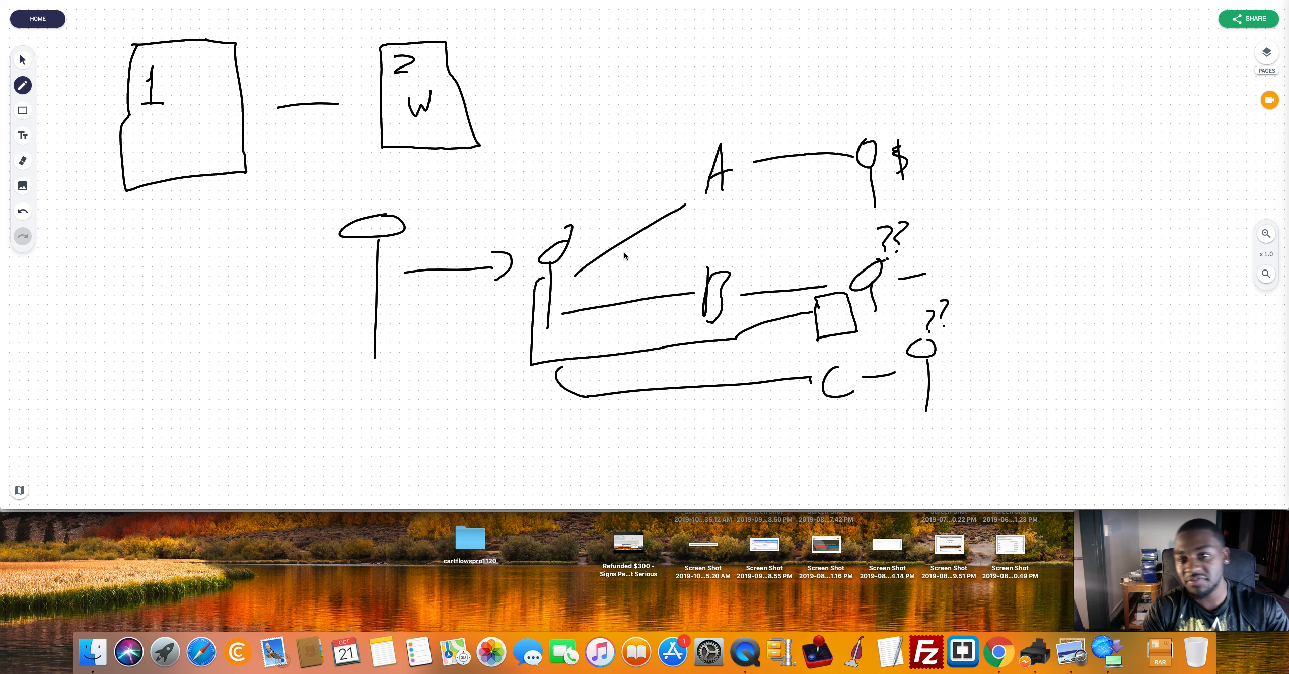
{"action": "mouse_move", "coordinate": [632, 253]}
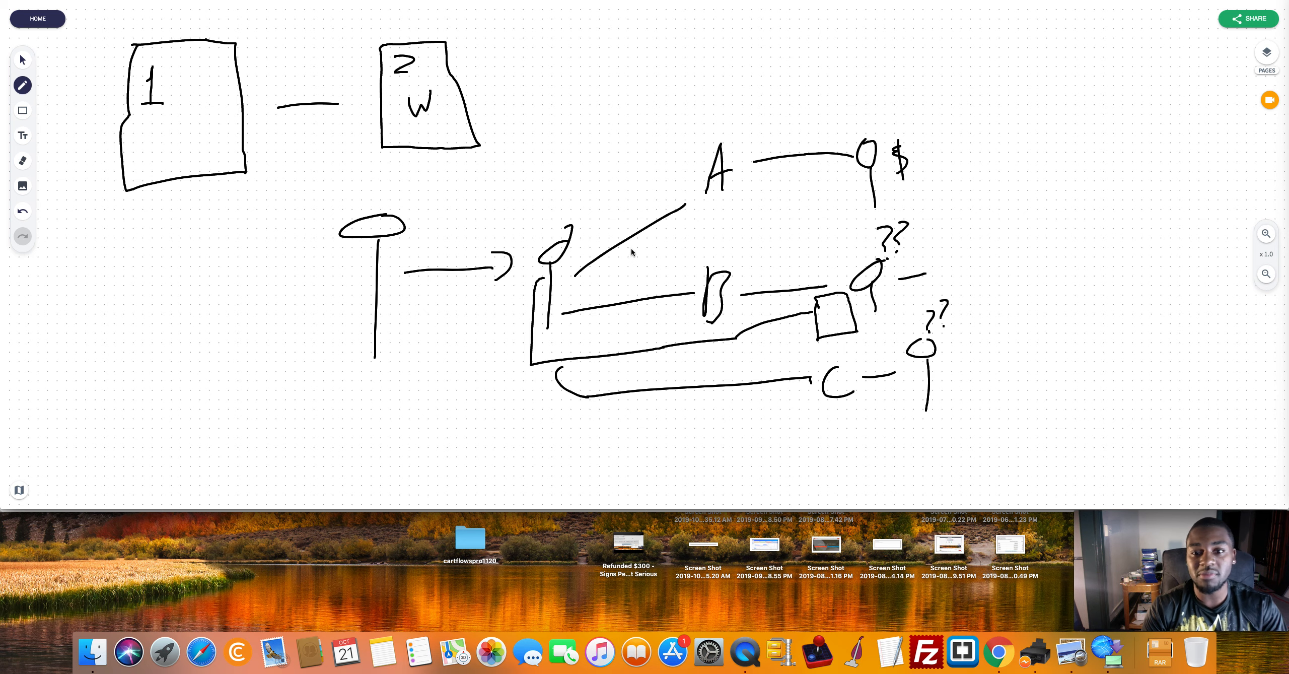
{"action": "mouse_move", "coordinate": [624, 238]}
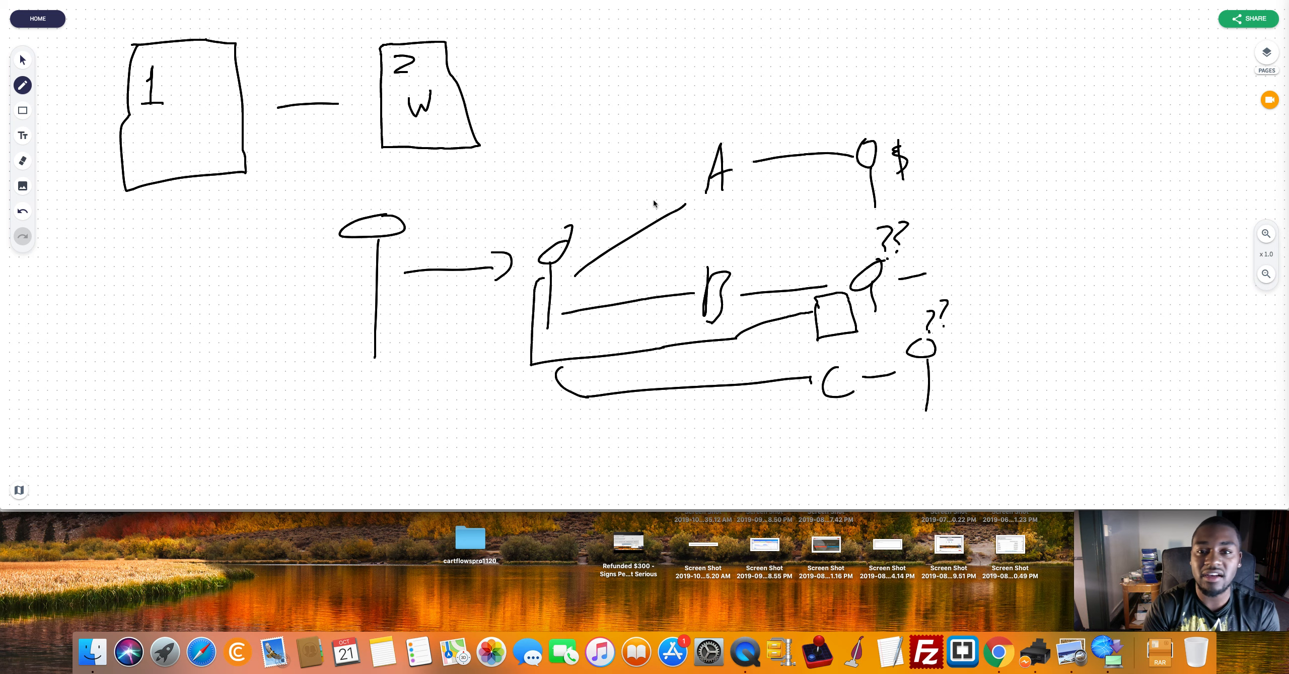
{"action": "mouse_move", "coordinate": [727, 186]}
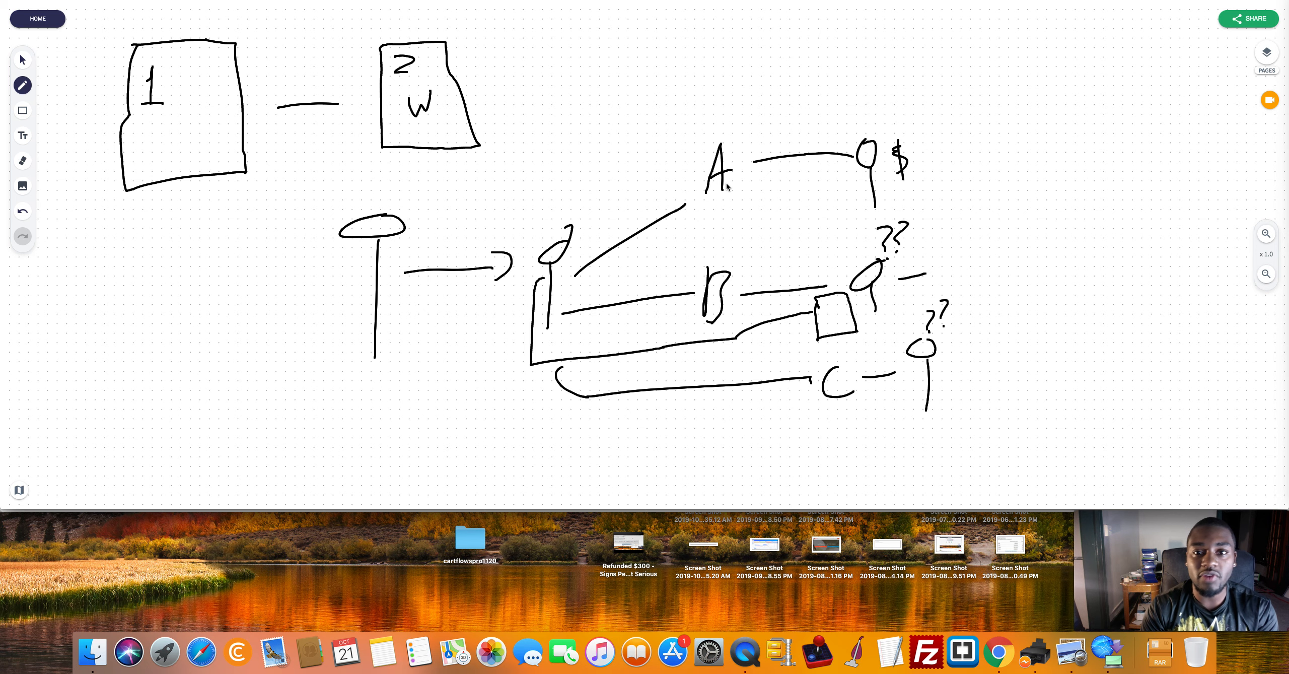
{"action": "mouse_move", "coordinate": [729, 242]}
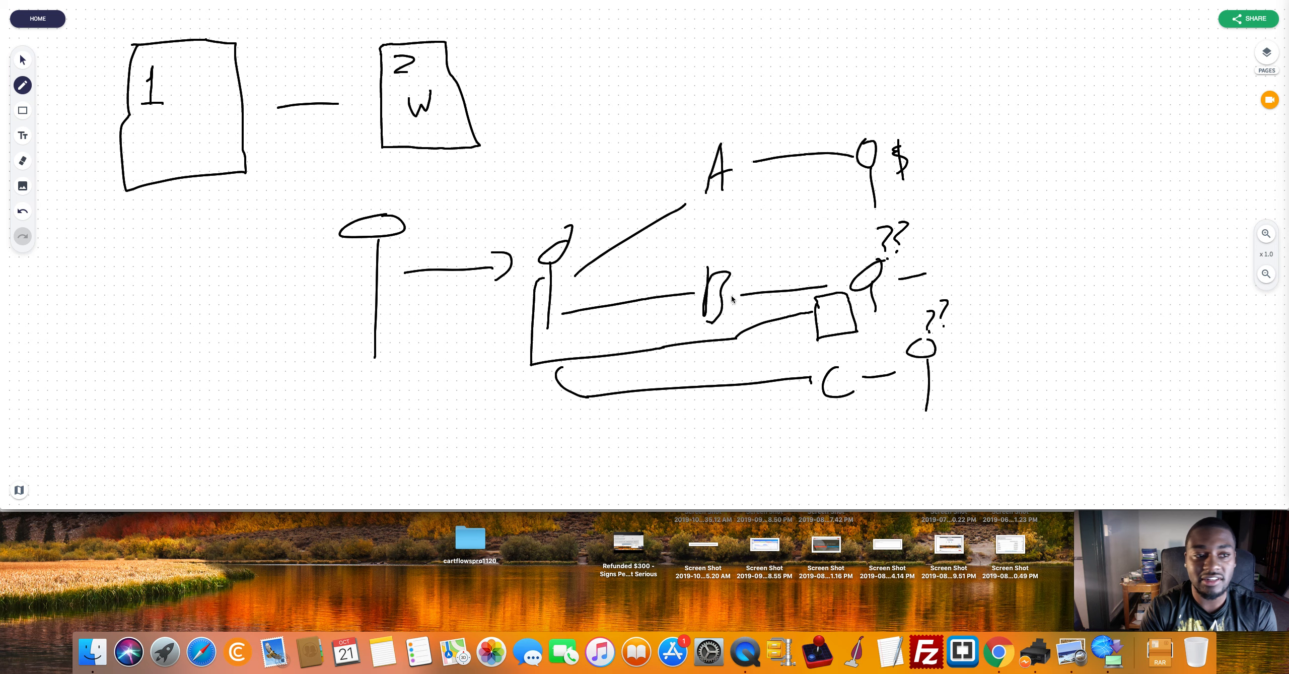
Step: Write the letter S inside box 1 below its number
{"action": "left_click_drag", "start_coordinate": [176, 124], "coordinate": [206, 144]}
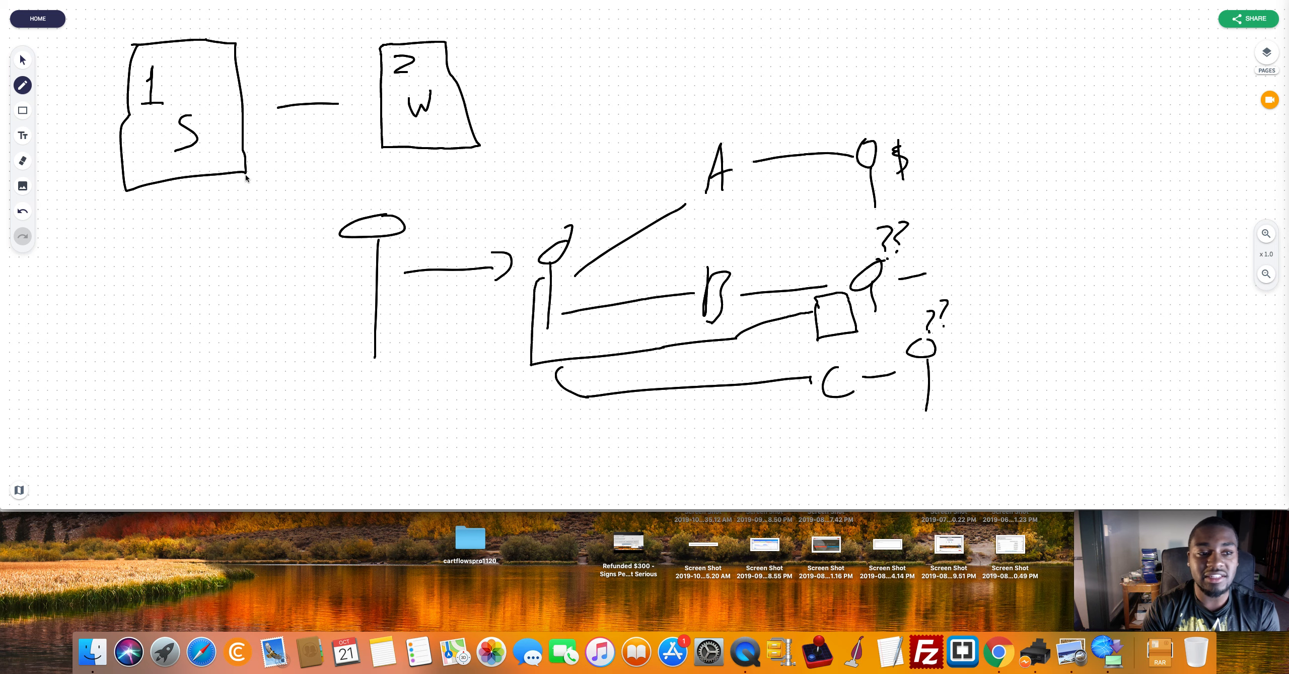
{"action": "mouse_move", "coordinate": [287, 164]}
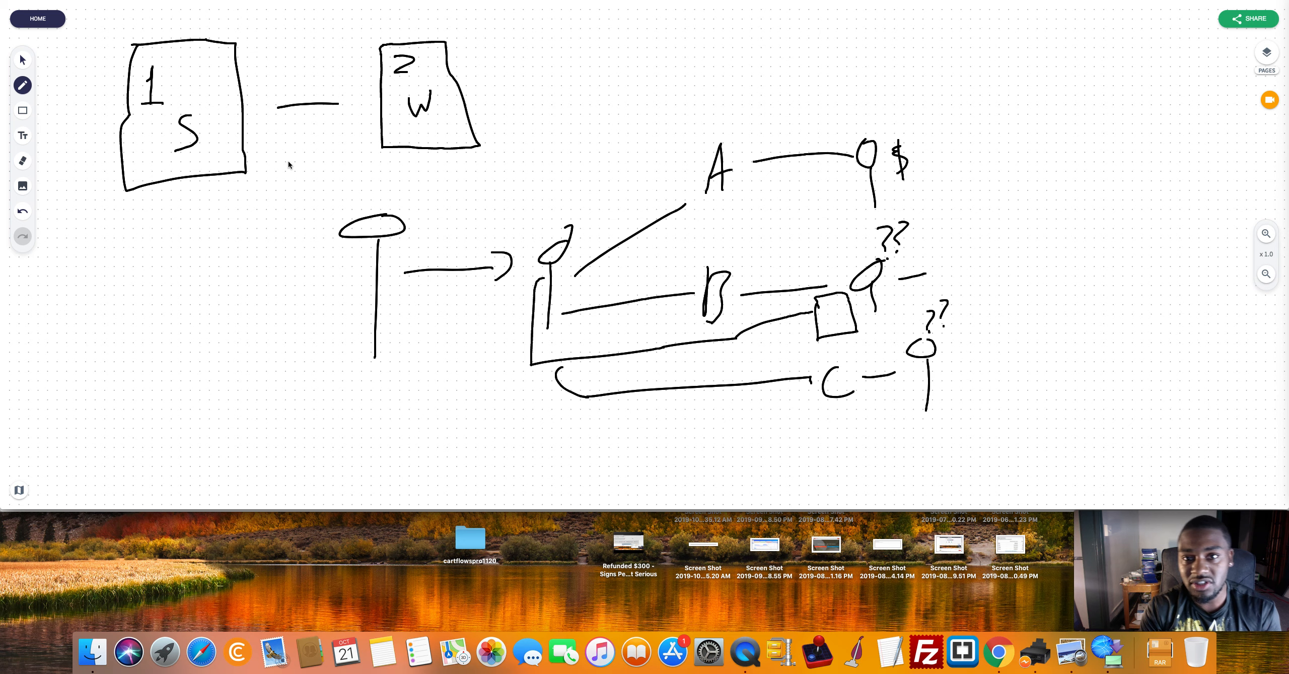
{"action": "mouse_move", "coordinate": [340, 158]}
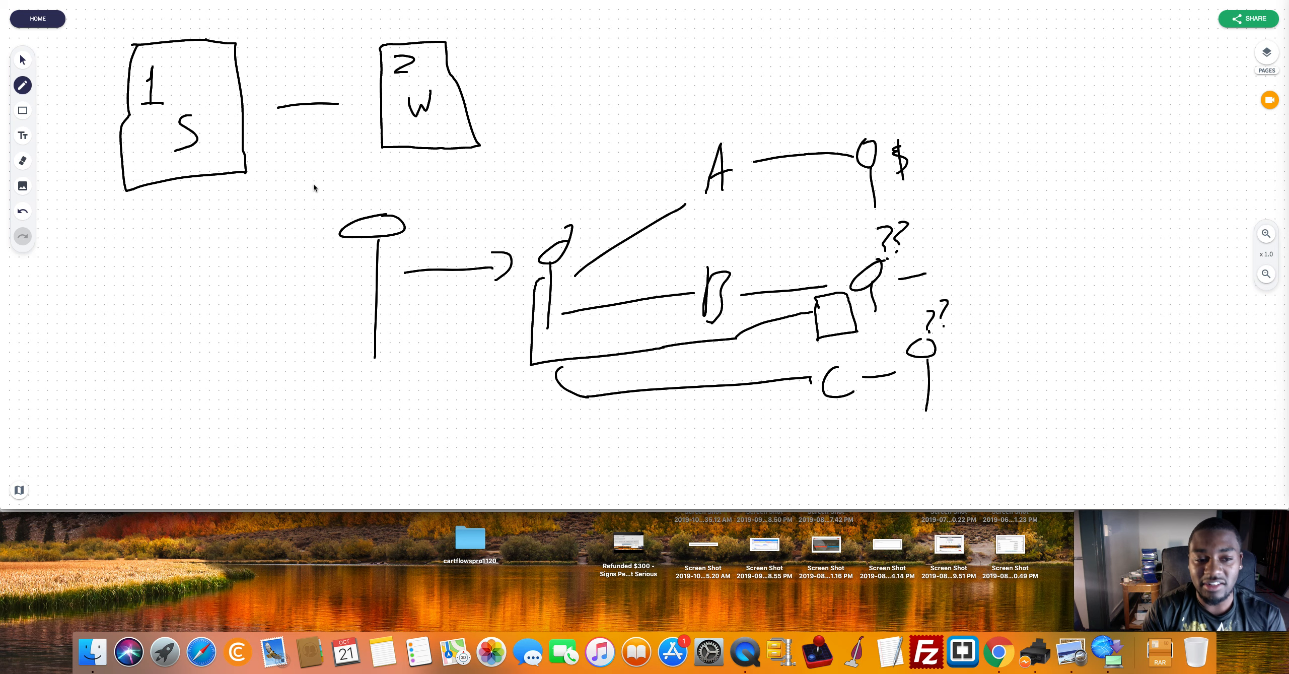
{"action": "mouse_move", "coordinate": [332, 179]}
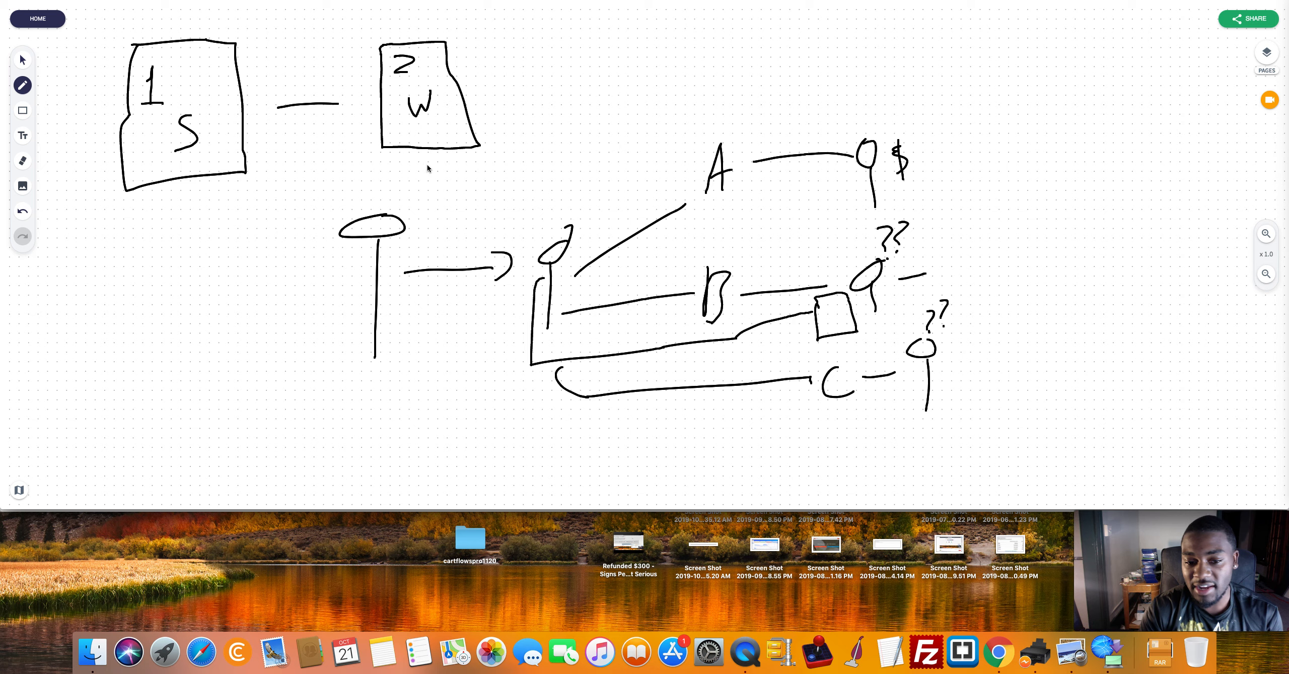
{"action": "mouse_move", "coordinate": [778, 191]}
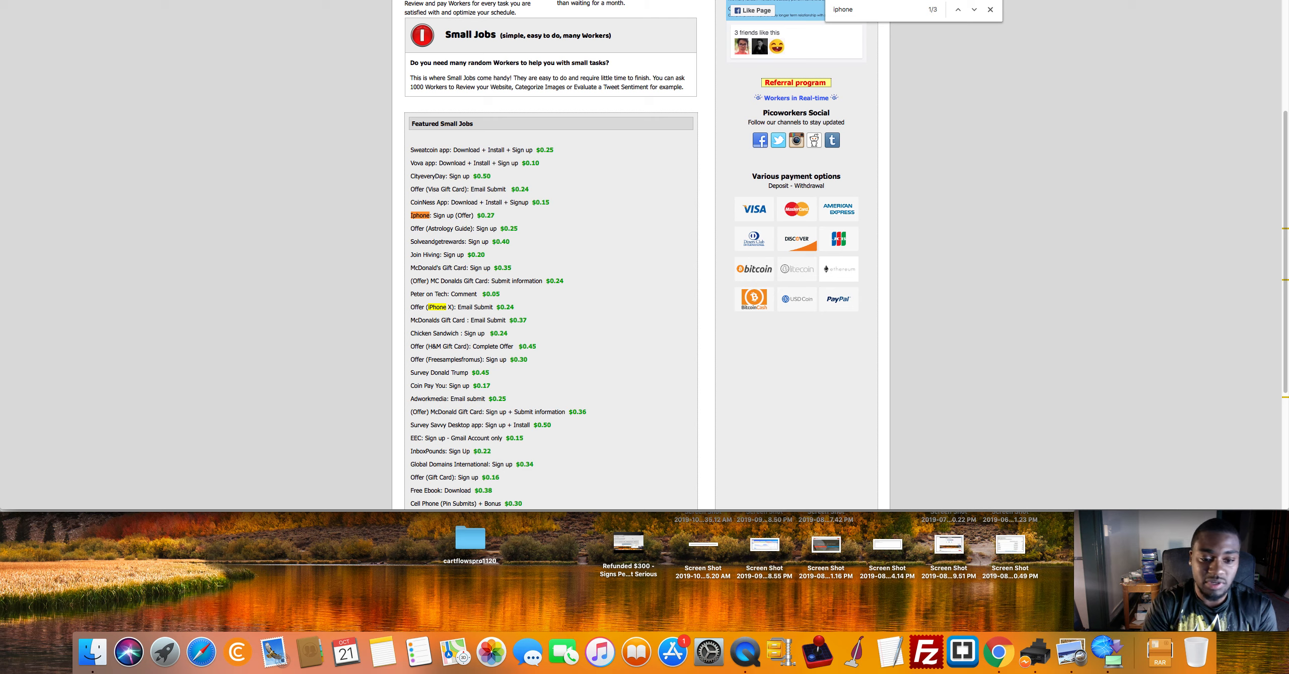
{"action": "mouse_move", "coordinate": [595, 114]}
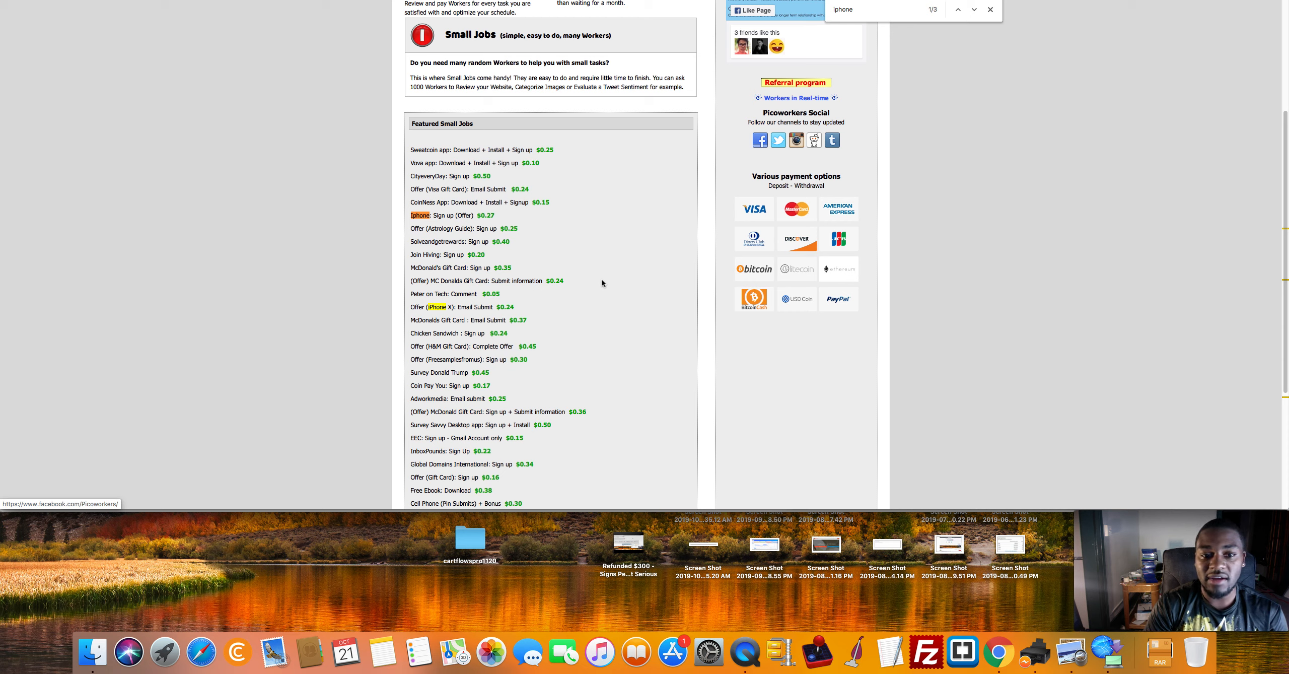
{"action": "mouse_move", "coordinate": [689, 70]}
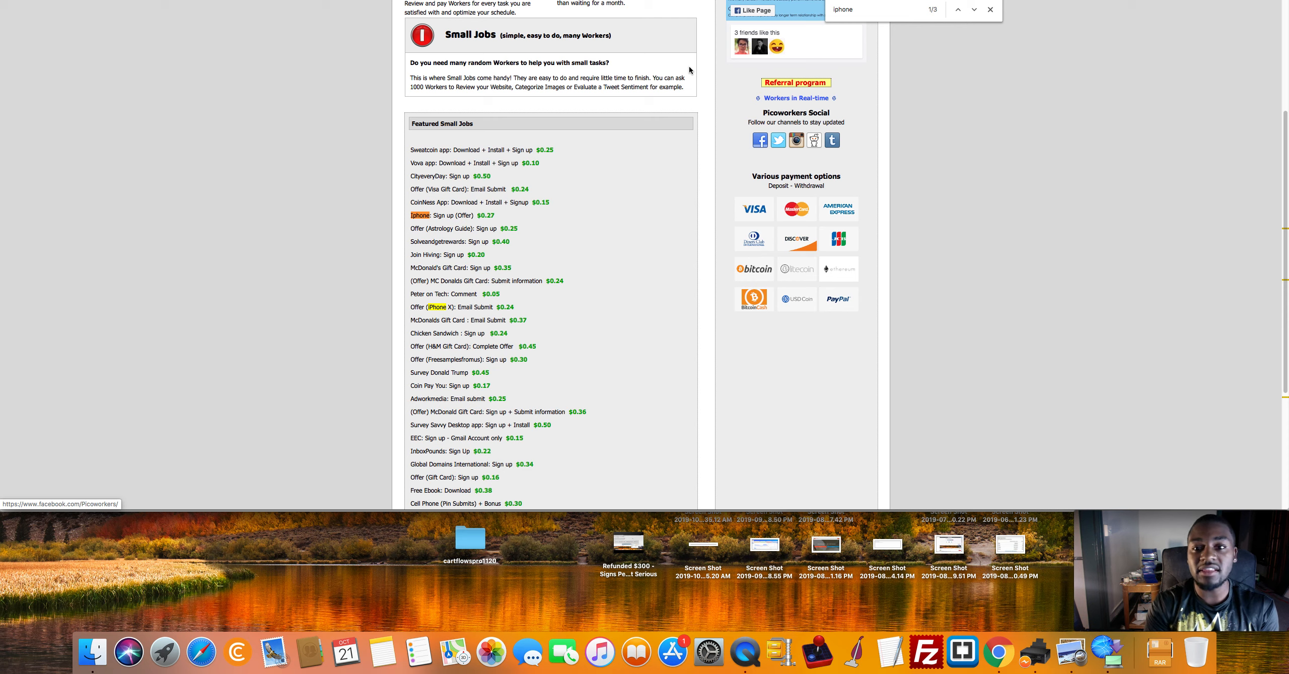
{"action": "mouse_move", "coordinate": [653, 130]}
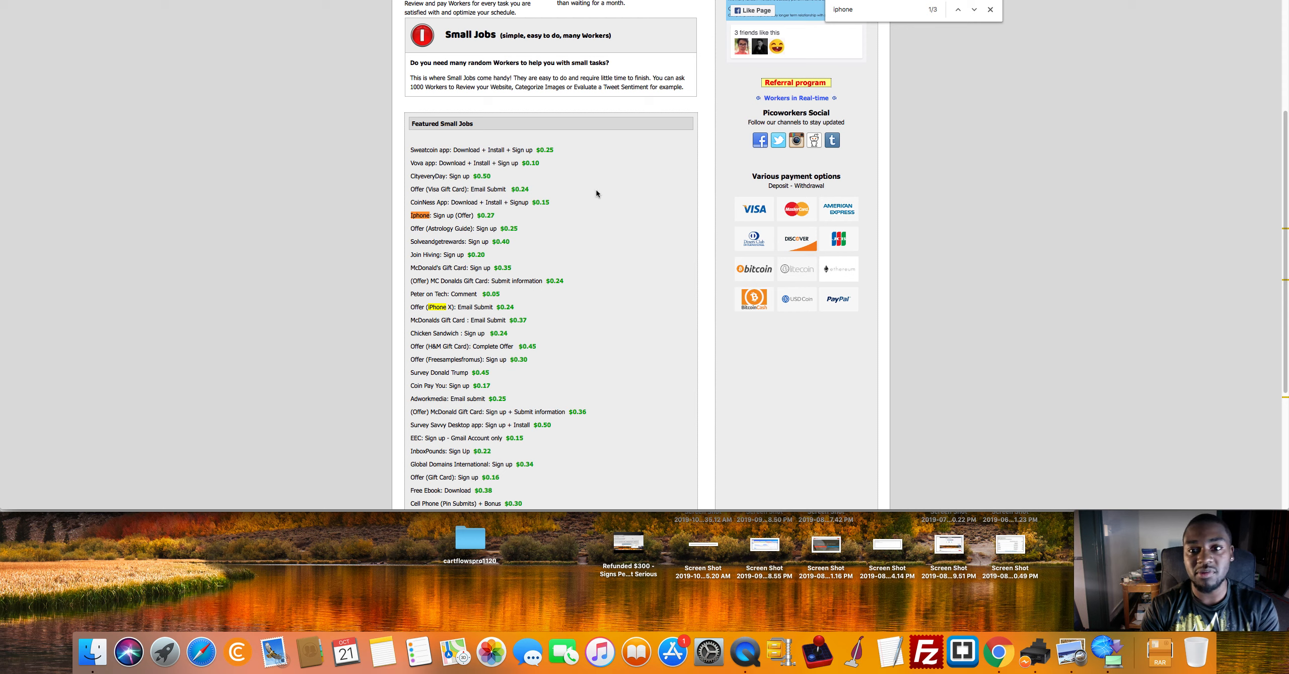
{"action": "mouse_move", "coordinate": [590, 198]}
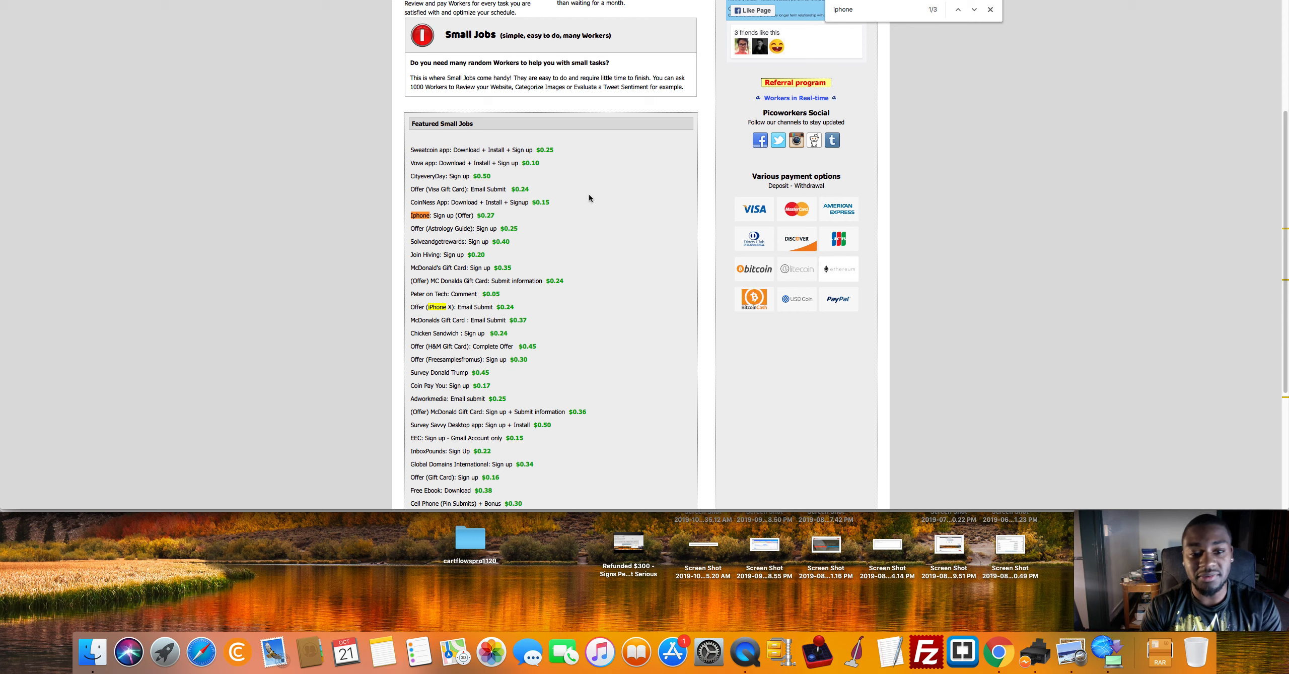
{"action": "mouse_move", "coordinate": [655, 112]}
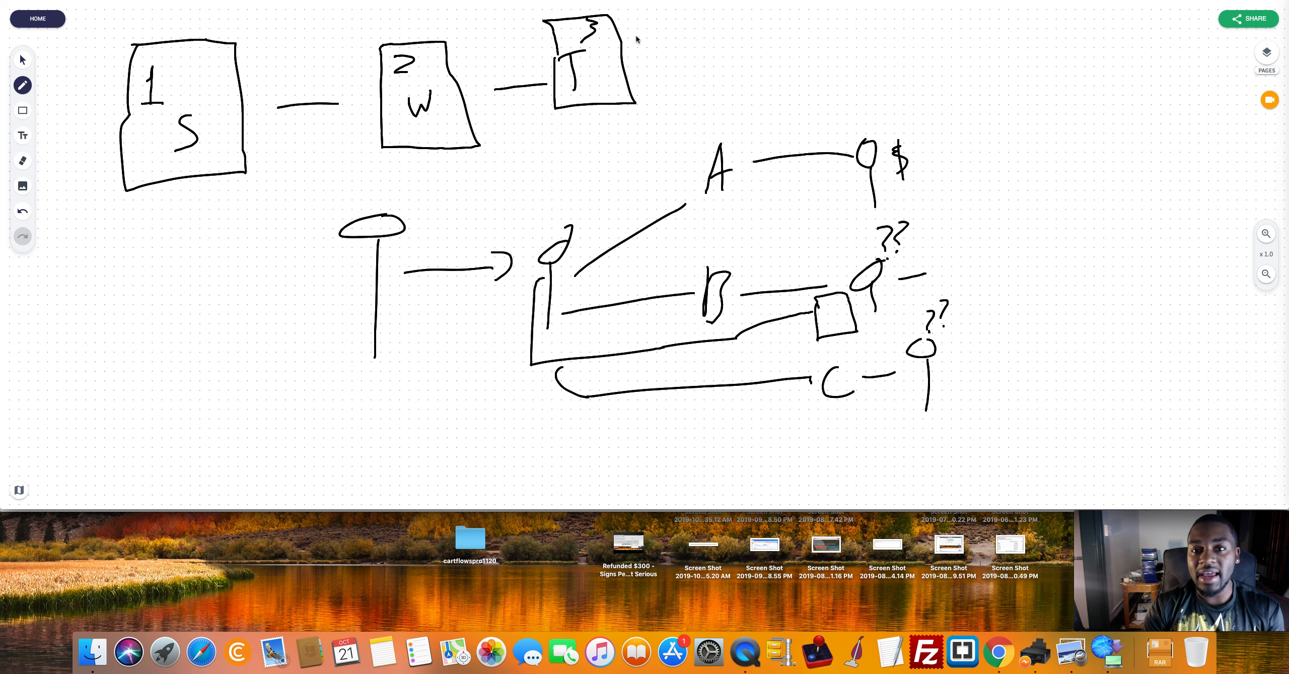
{"action": "mouse_move", "coordinate": [645, 72]}
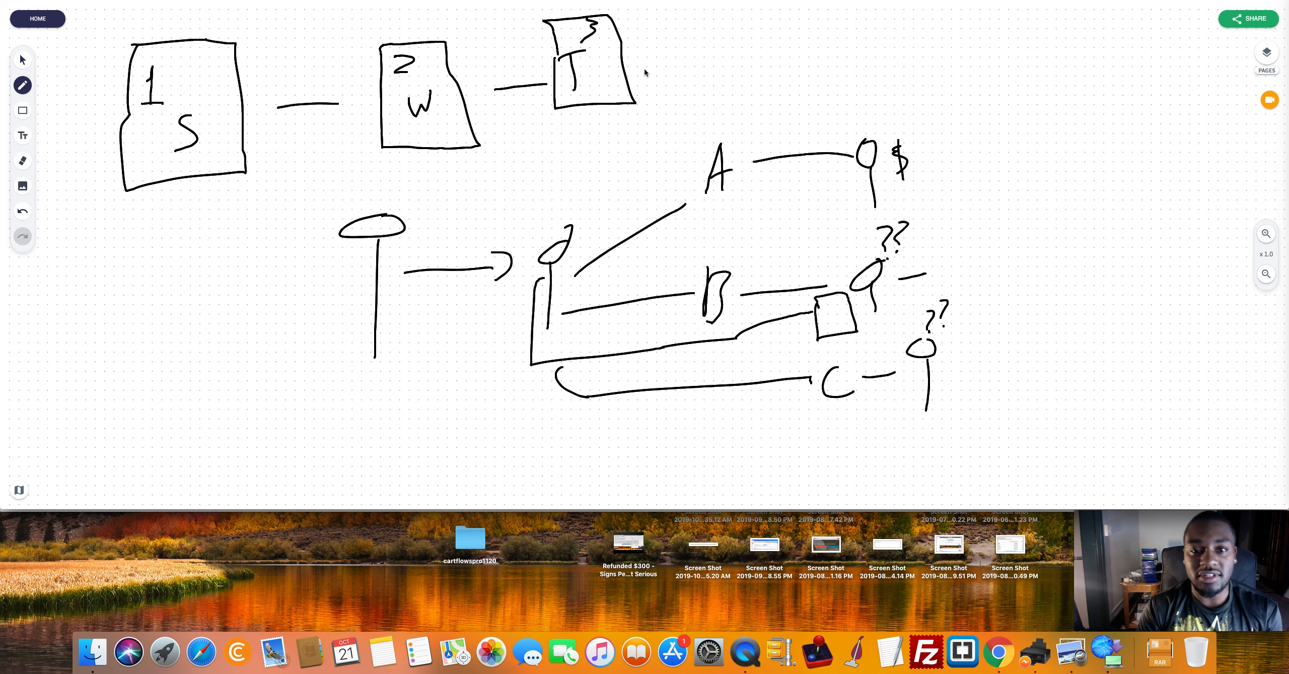
{"action": "mouse_move", "coordinate": [645, 70]}
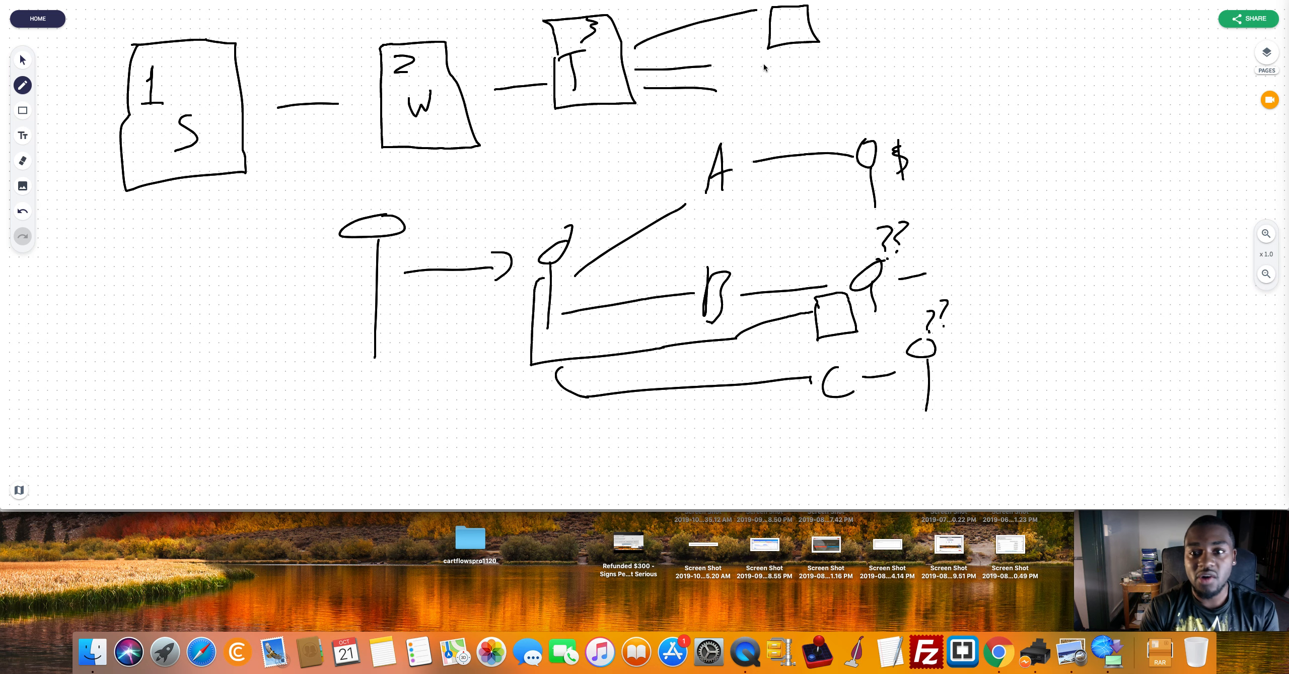
{"action": "mouse_move", "coordinate": [826, 40]}
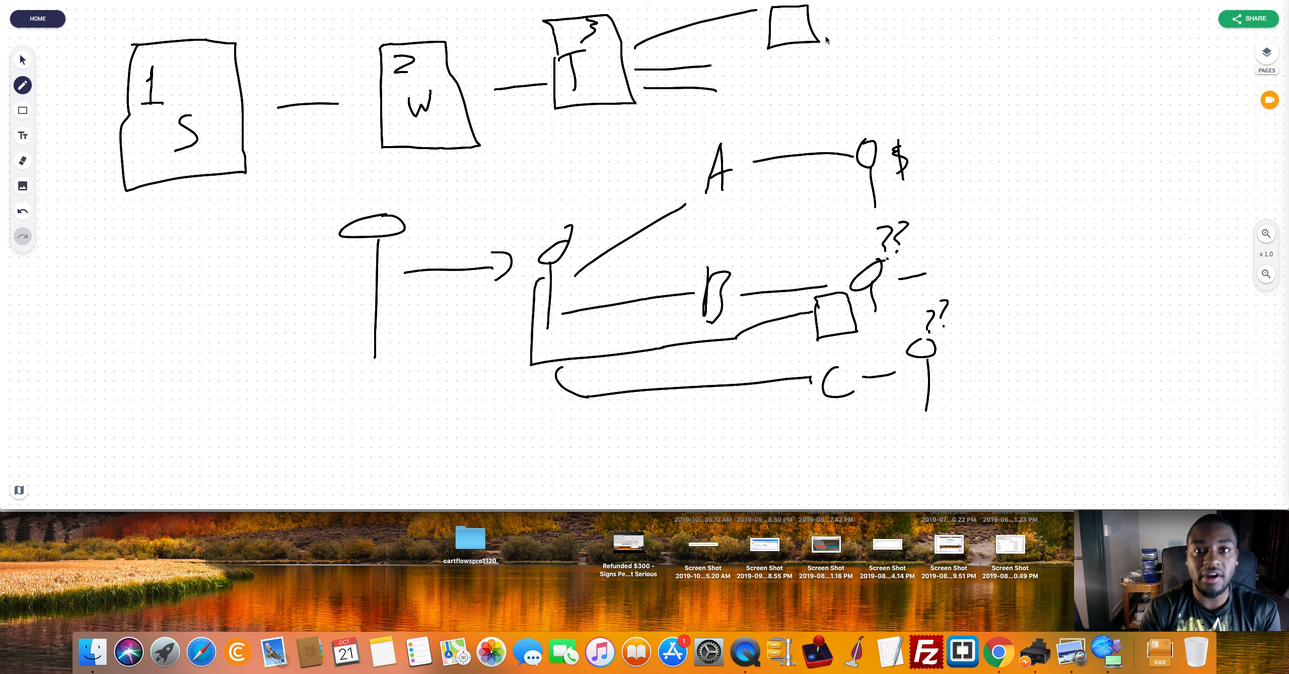
Step: Sketch a second small test box, plus a branch line and label beside it
{"action": "left_click_drag", "start_coordinate": [787, 66], "coordinate": [795, 78]}
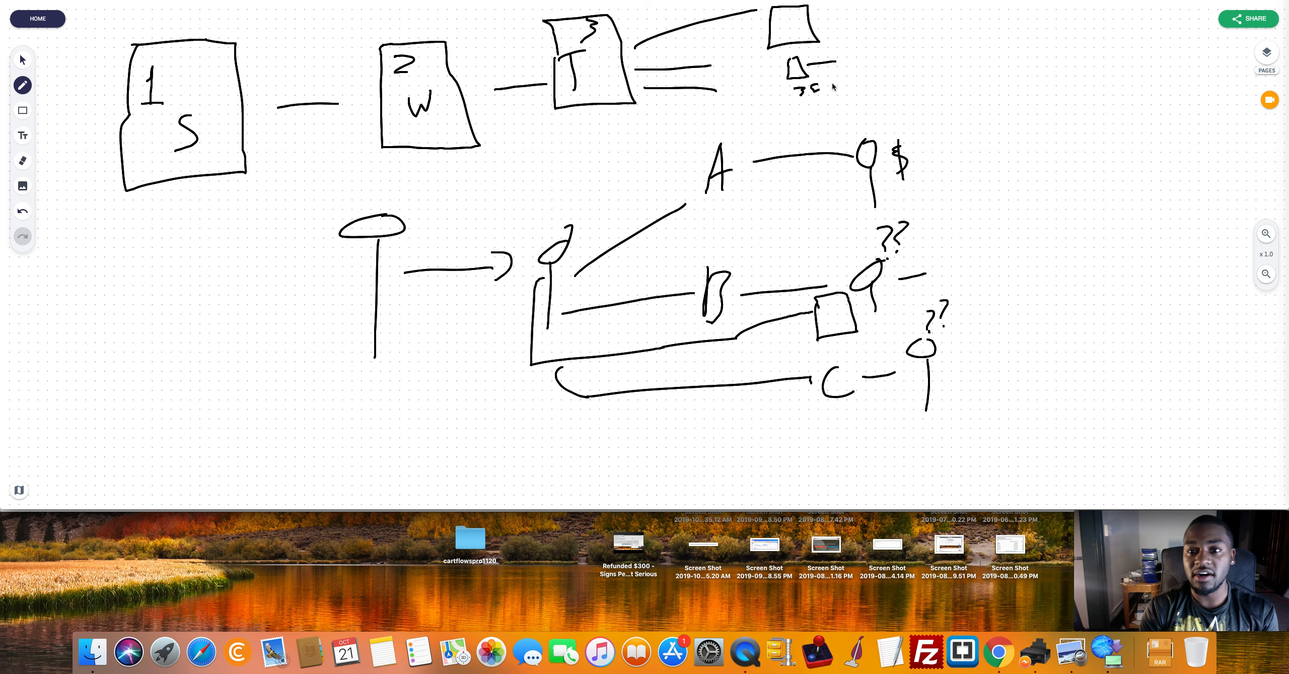
{"action": "left_click_drag", "start_coordinate": [830, 86], "coordinate": [876, 78]}
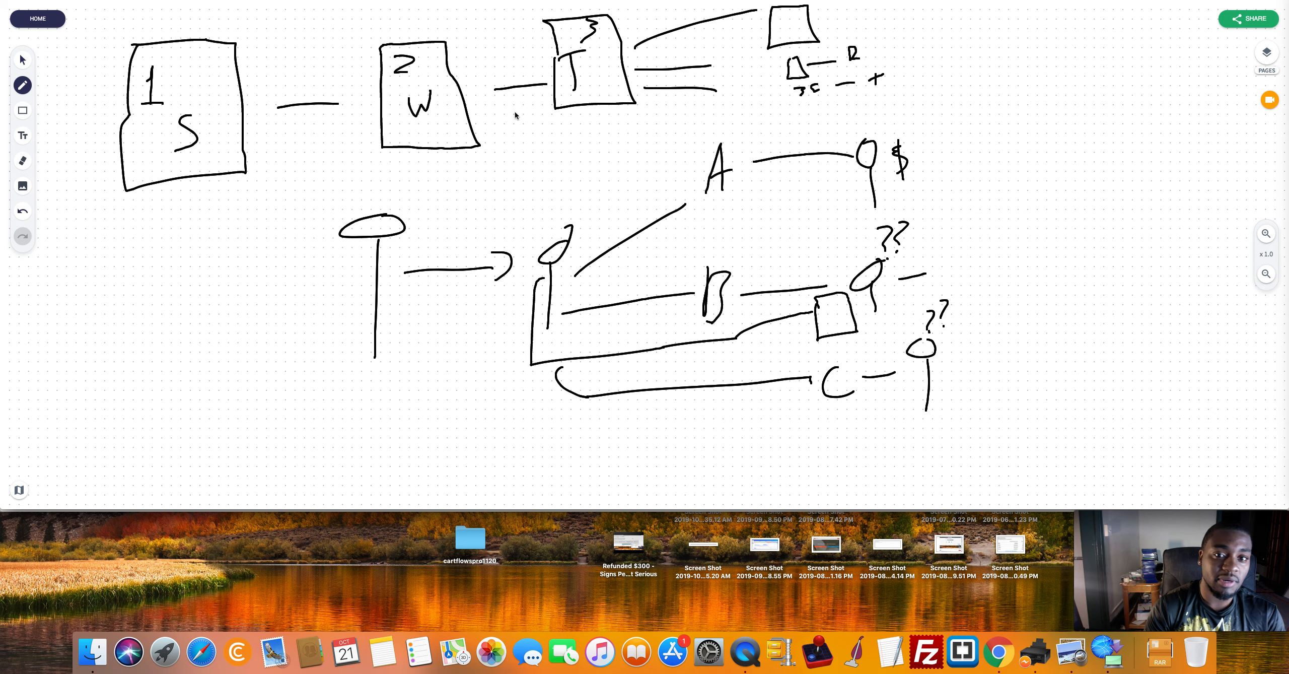
{"action": "mouse_move", "coordinate": [578, 98]}
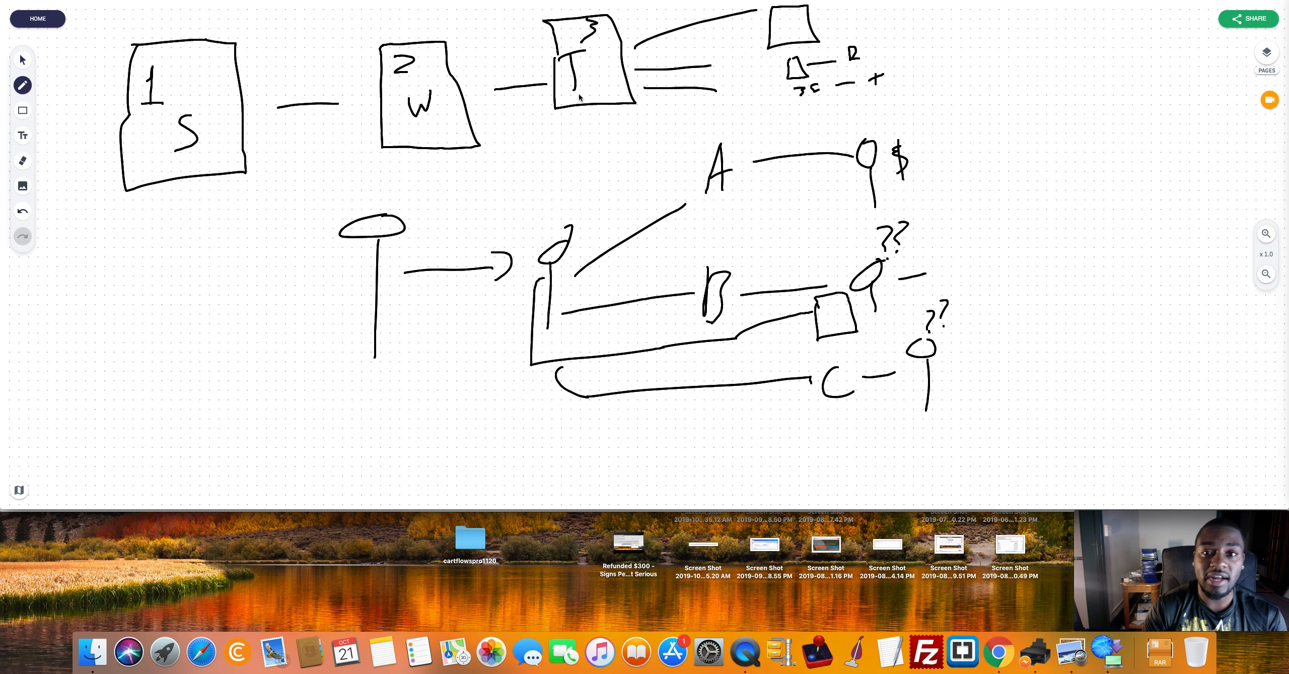
{"action": "mouse_move", "coordinate": [583, 93]}
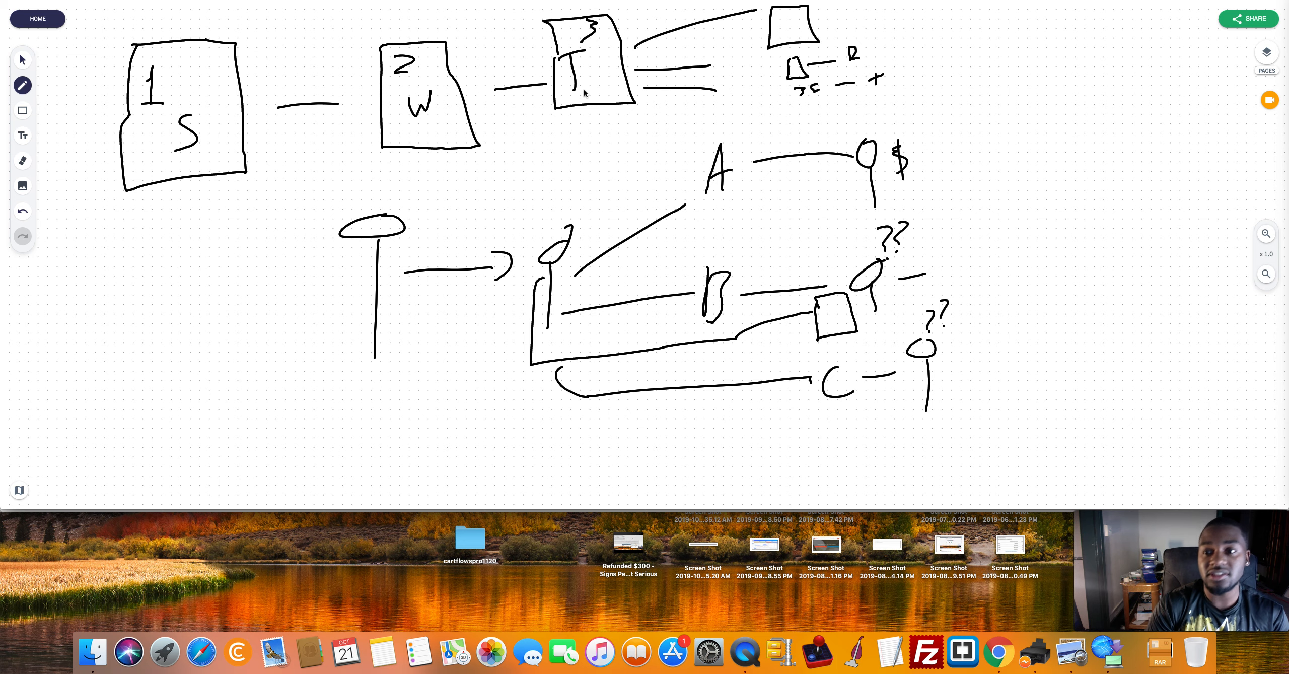